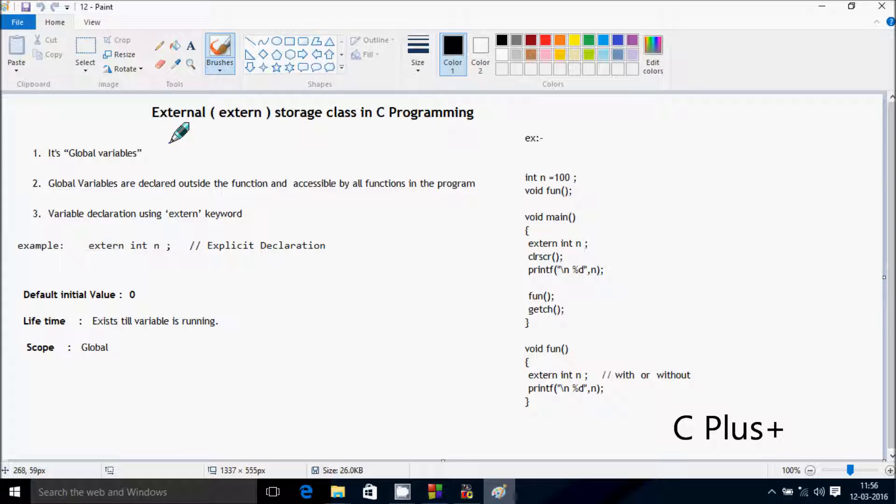
mouse_move(228, 129)
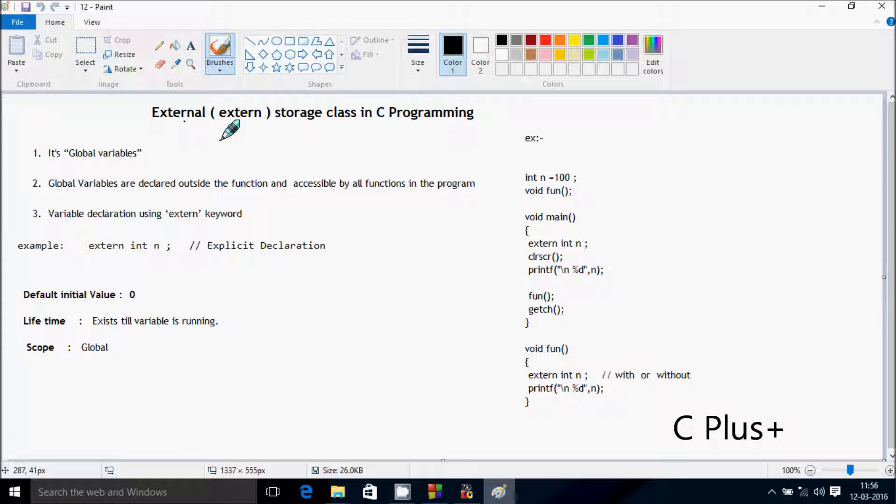
mouse_move(406, 114)
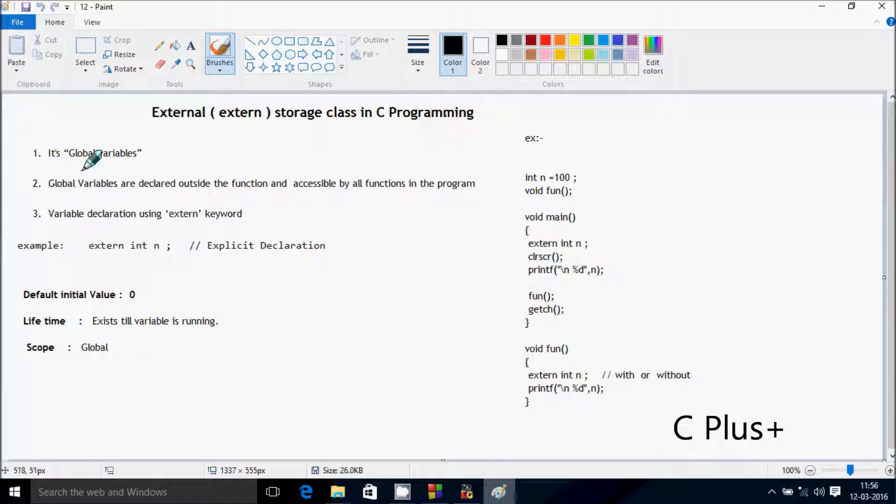
mouse_move(60, 163)
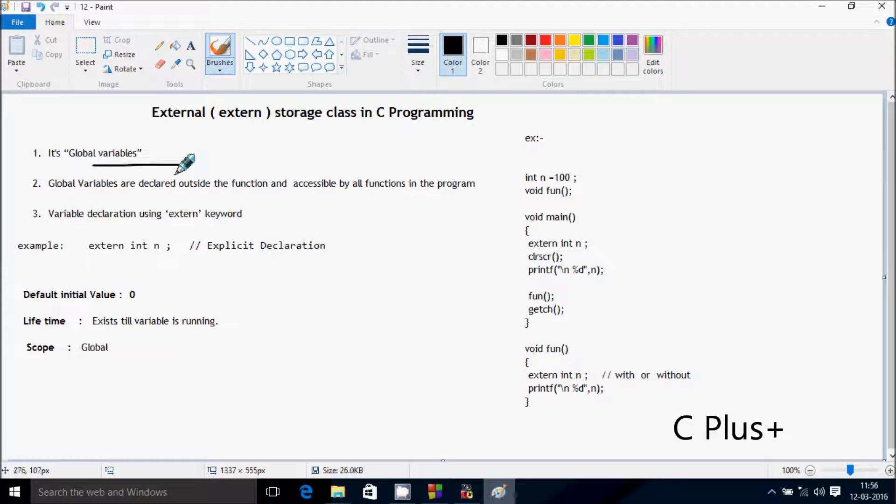
Step: Underline 'Global variables' on the extern storage class slide in Paint
left_click_drag(186, 166, 151, 191)
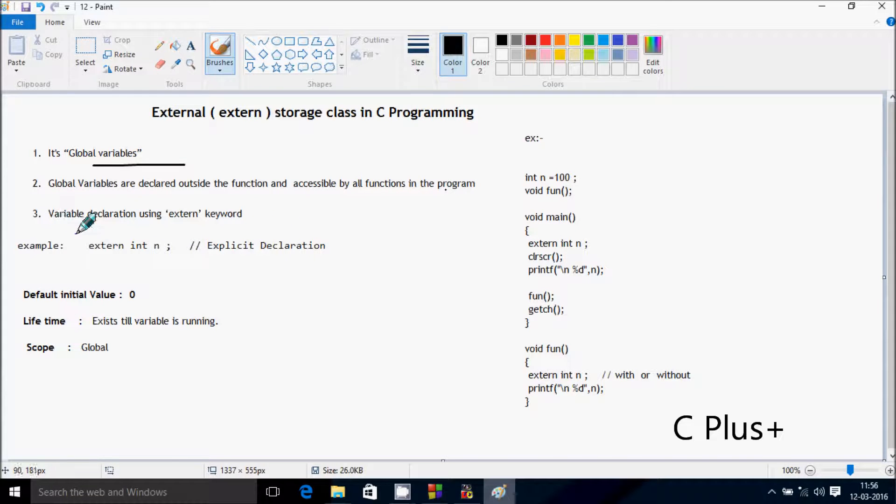
mouse_move(178, 223)
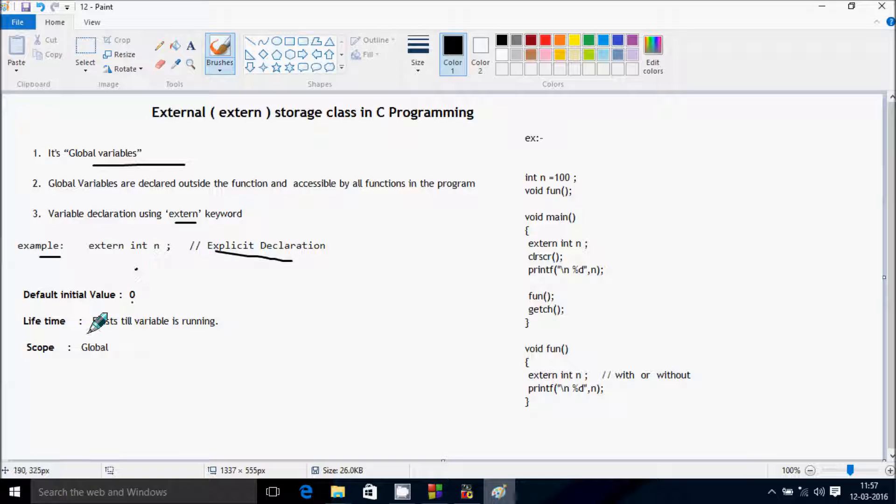
mouse_move(123, 323)
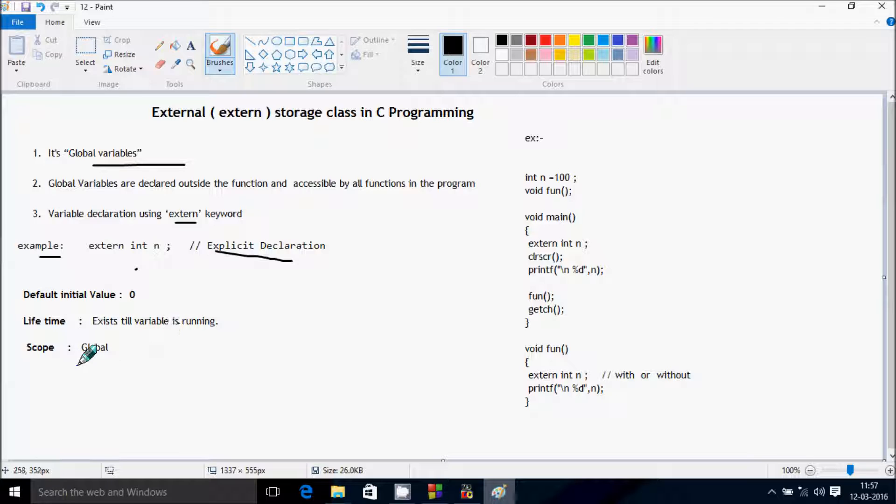
mouse_move(572, 228)
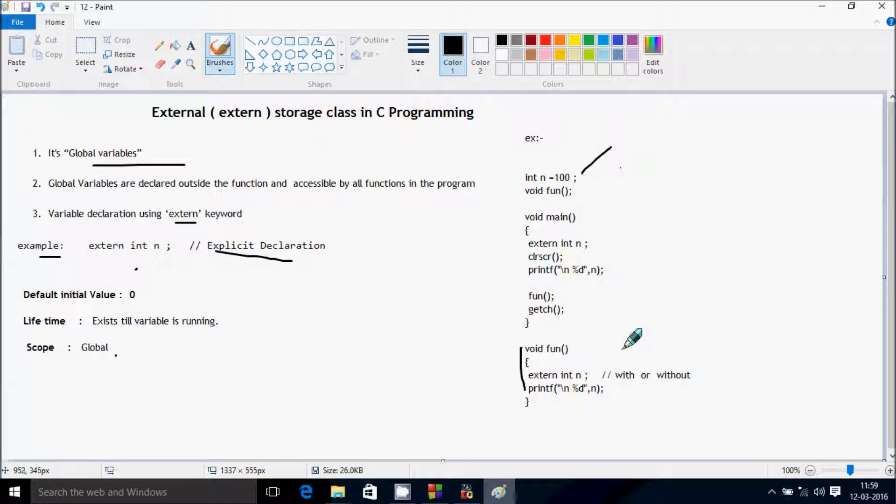
Step: Draw a vertical line beside the main() code, then bring Code::Blocks forward
left_click_drag(620, 172, 632, 337)
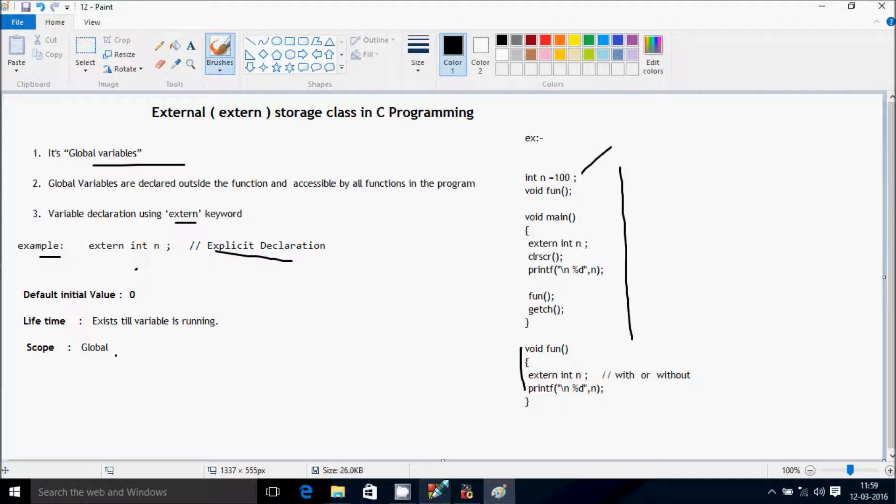
left_click(435, 492)
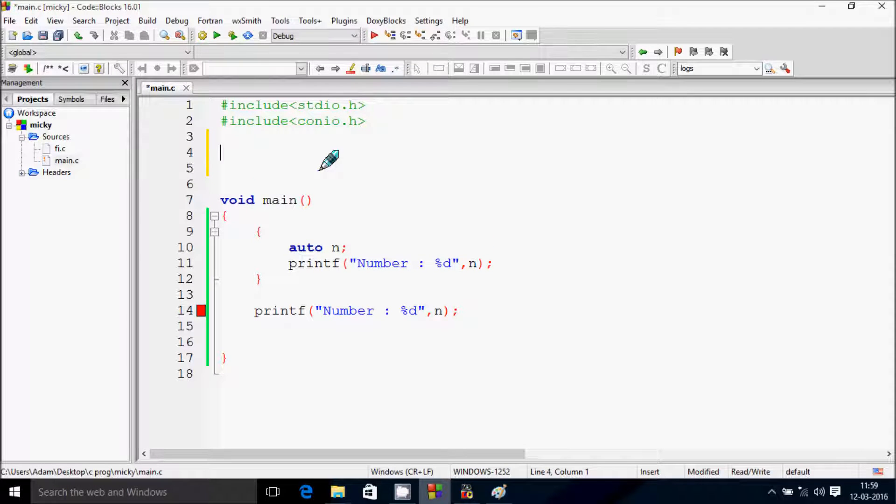
Step: Add the global 'int n=100;' and the 'void fun();' prototype below the includes
type("int n")
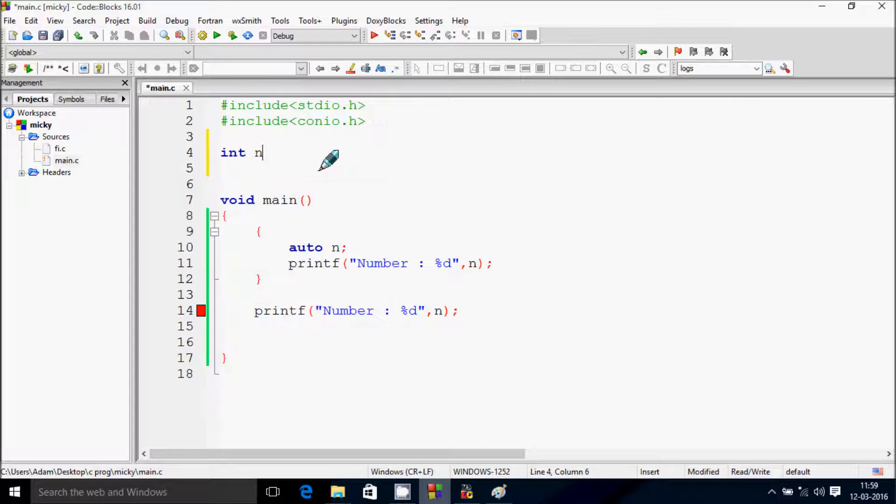
type("=100")
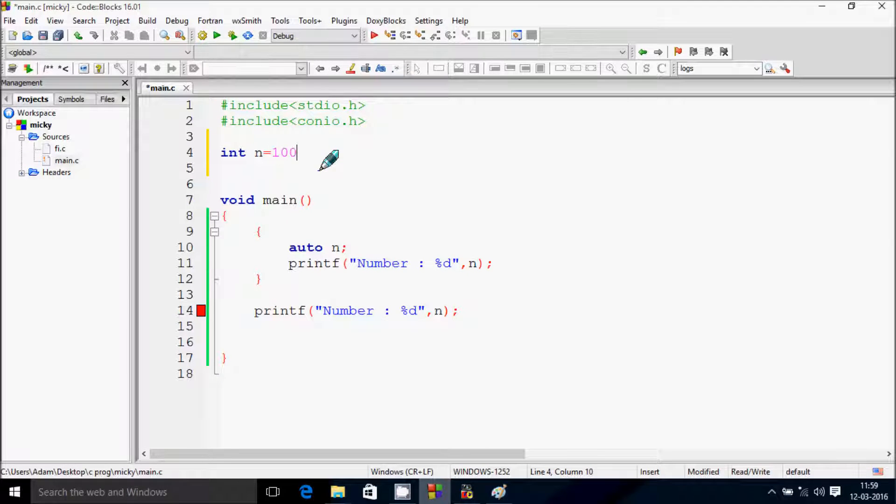
type(";")
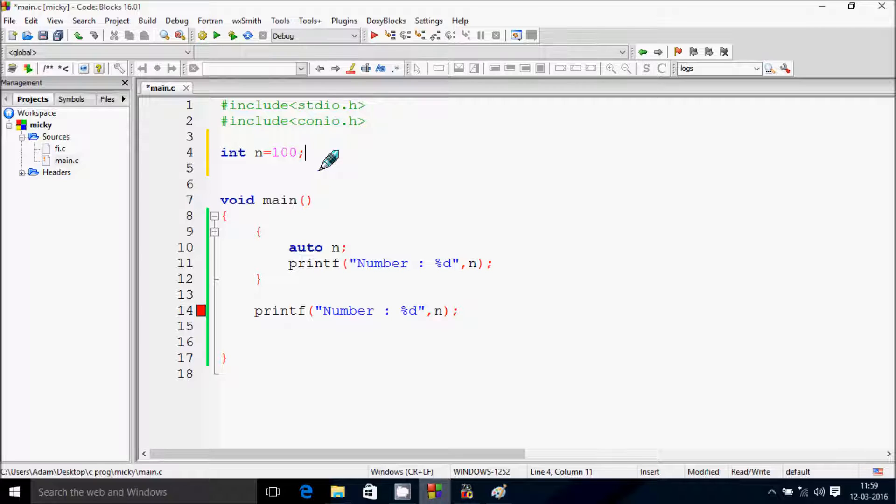
type("void")
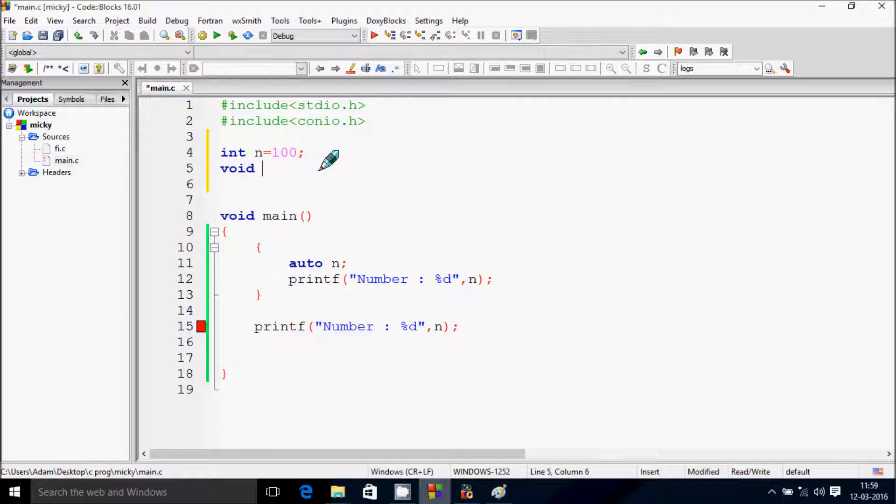
type("fun(")
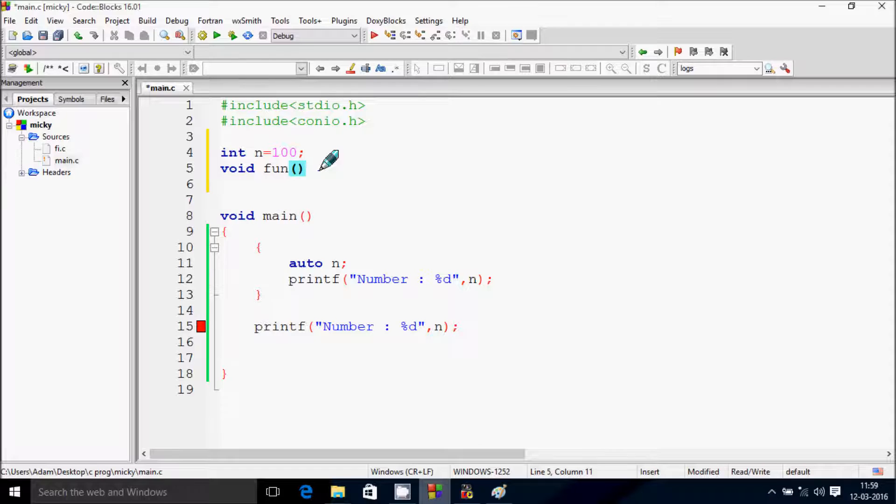
type(";")
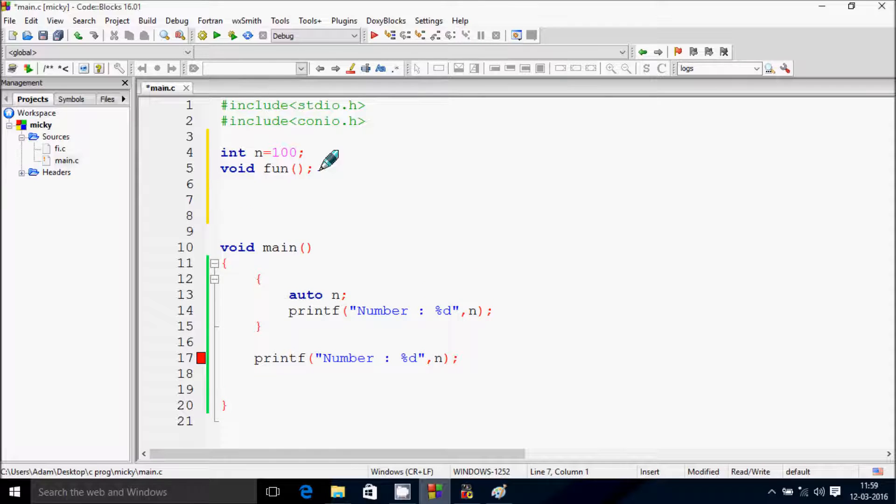
Step: Start the fun() definition with an 'exter int' declaration of n
type("vou")
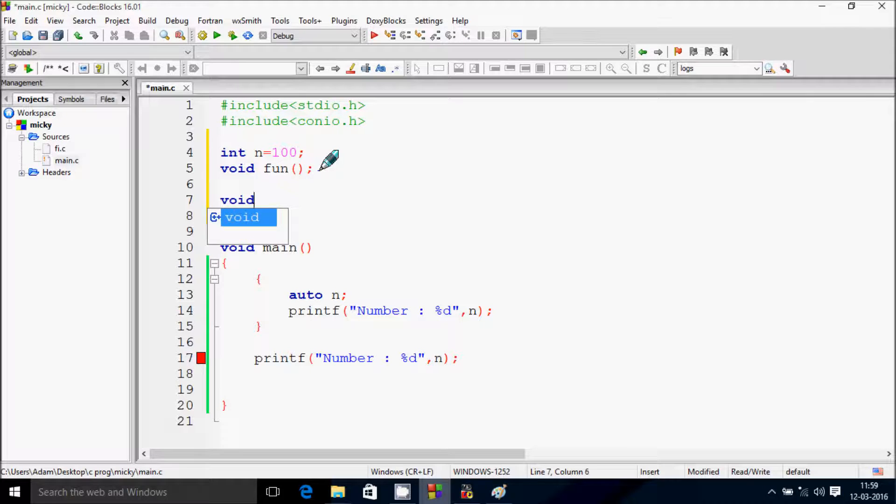
type("fu")
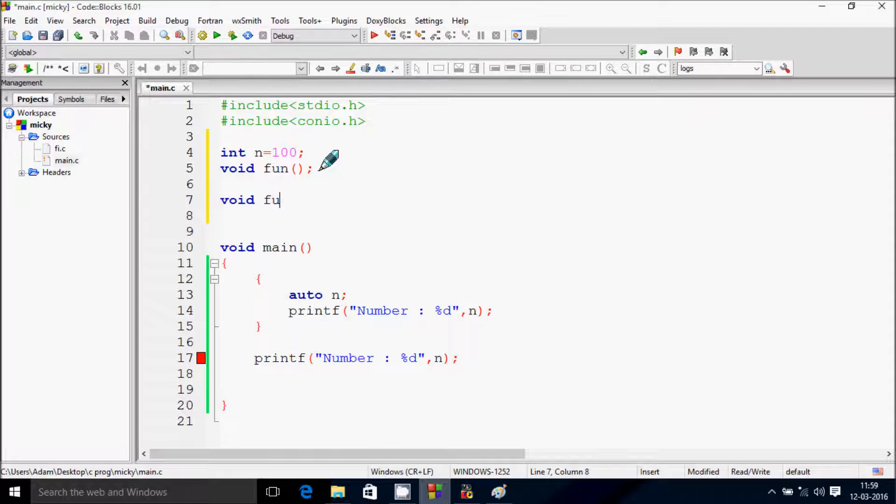
type("n()")
left_click(549, 215)
type("{")
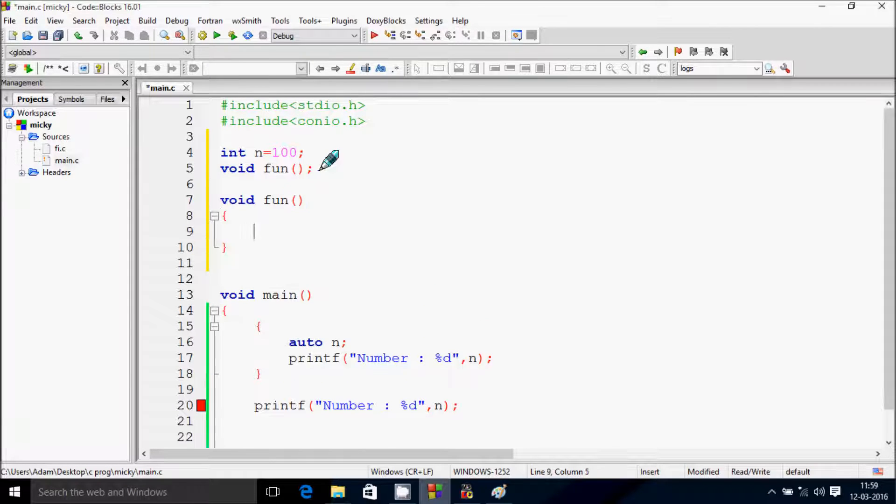
type("ext")
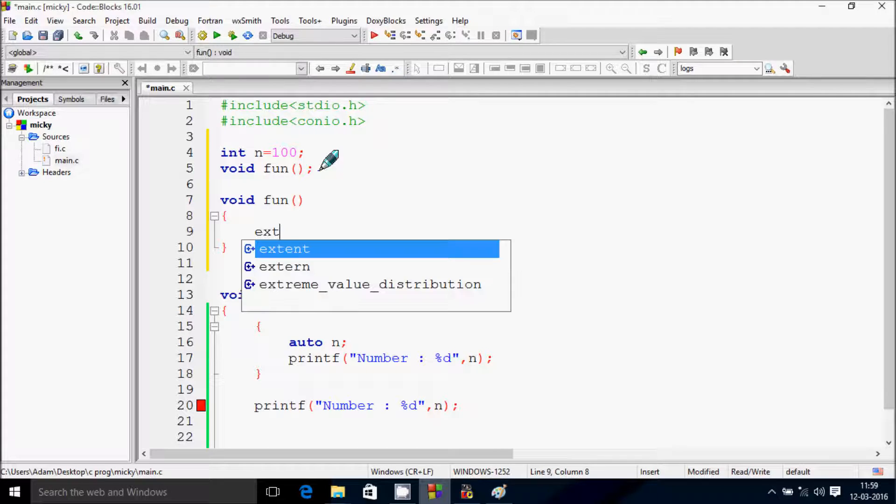
type("er")
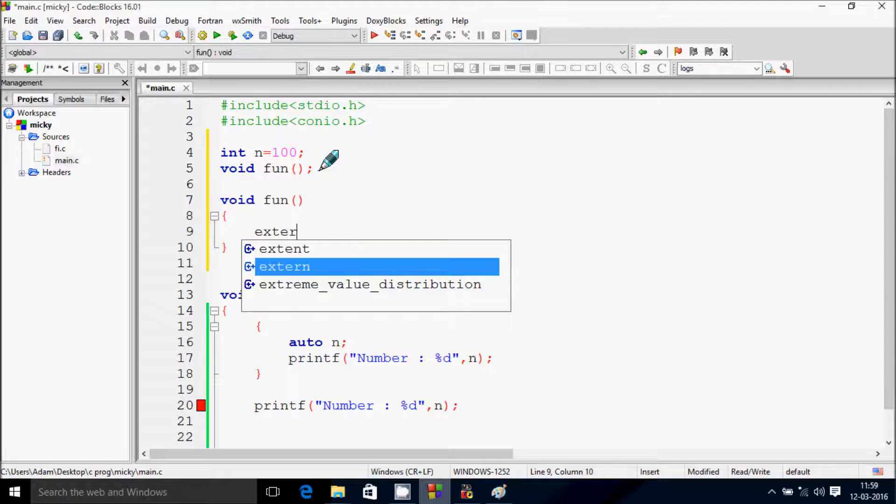
type("i")
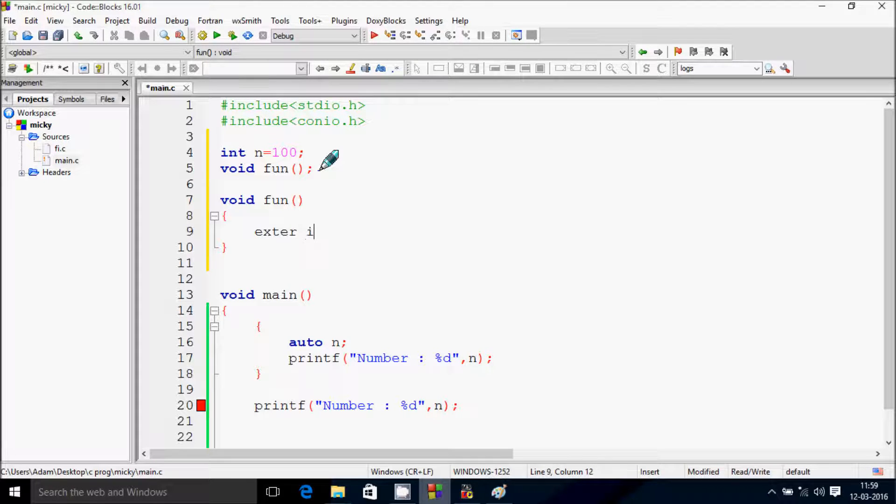
type("nt n;")
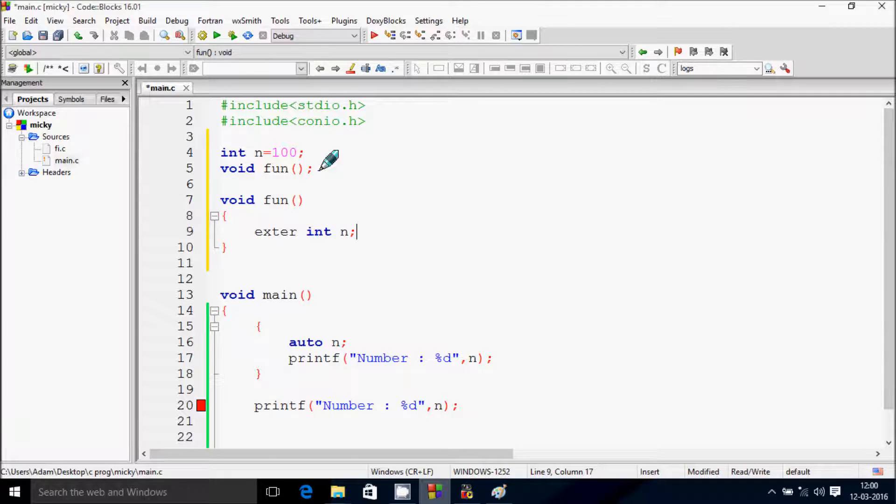
Step: Add printf("\n %d",n); inside fun()
type("pr")
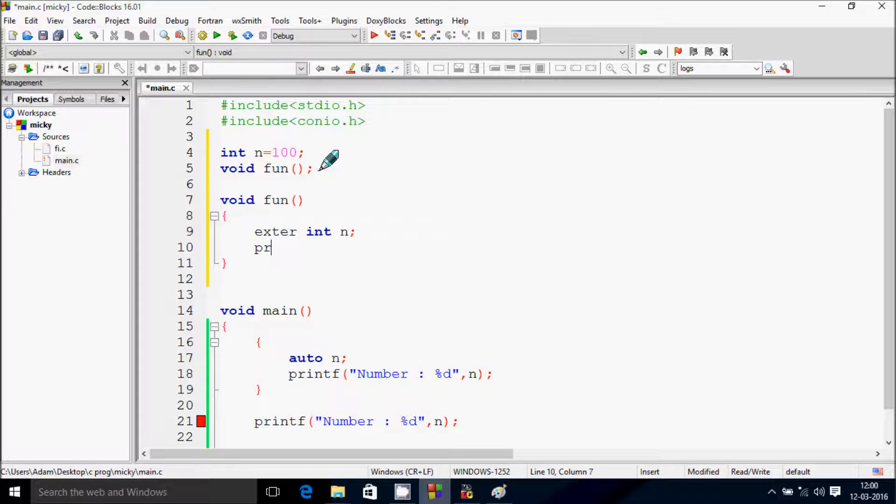
type("intf(")
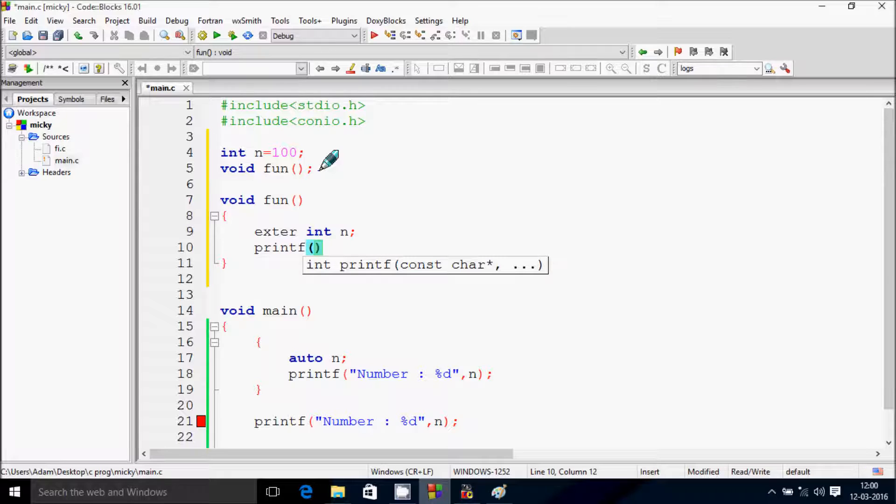
type("\"\\n\"")
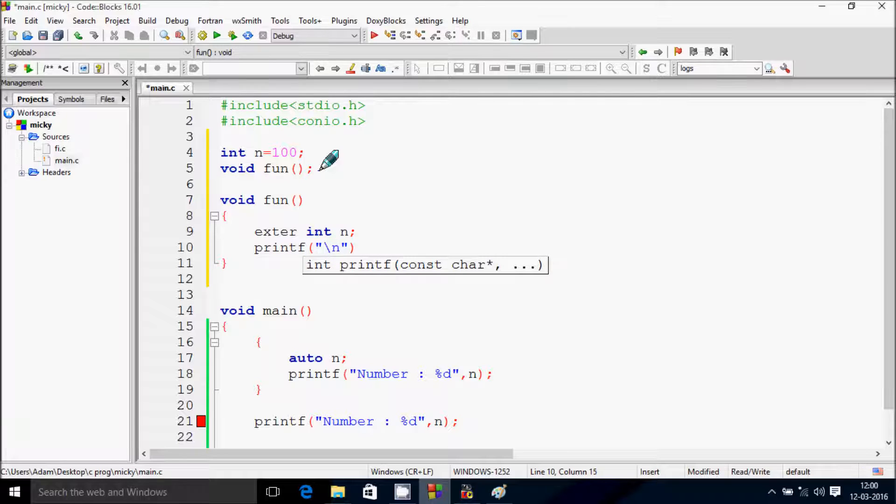
type("%")
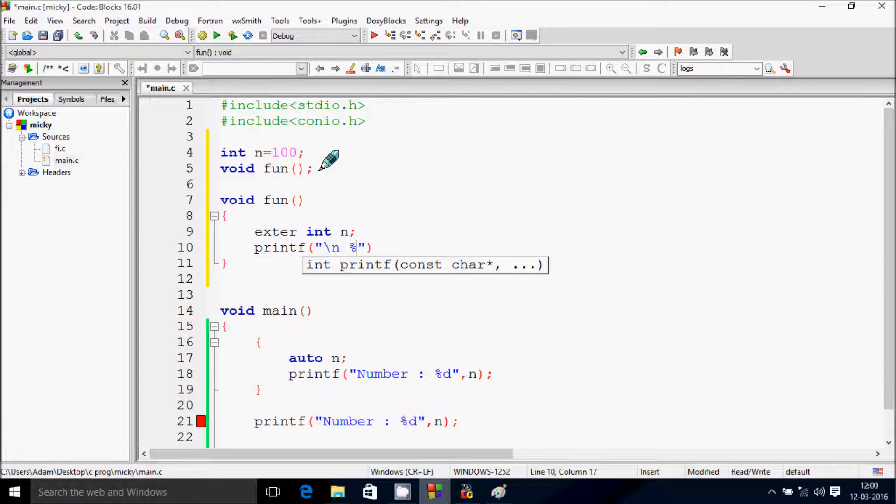
type("d")
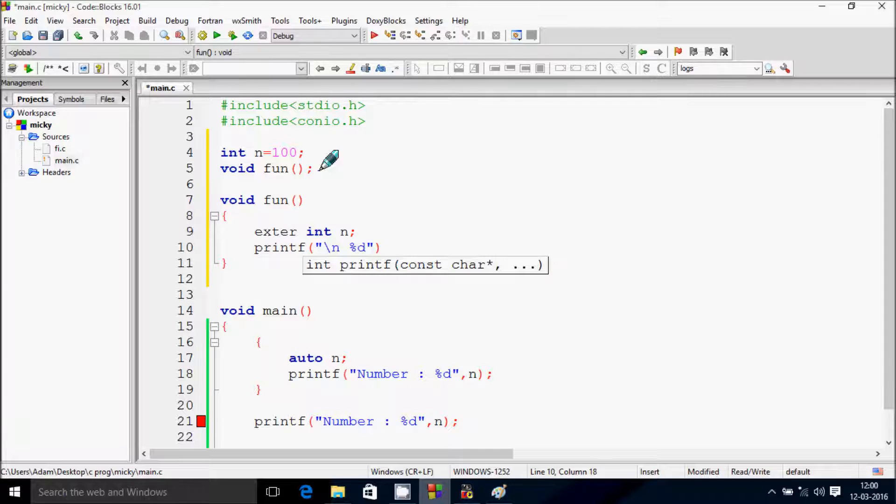
type(",")
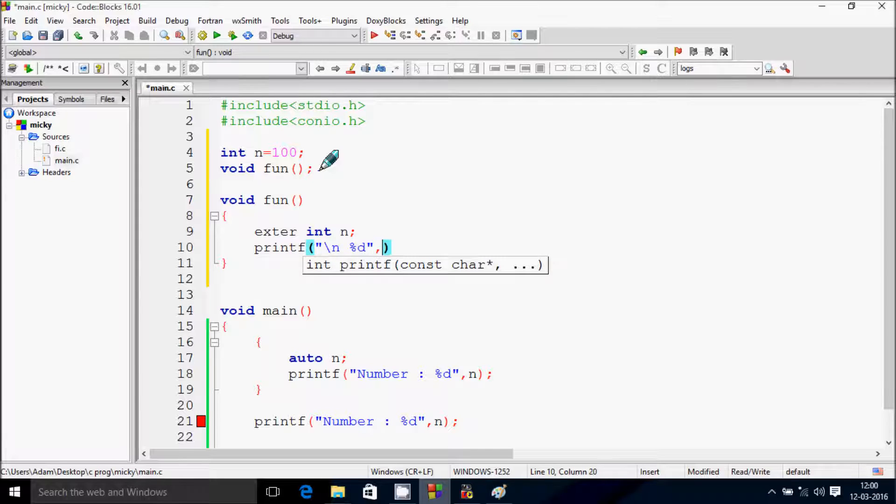
type("n")
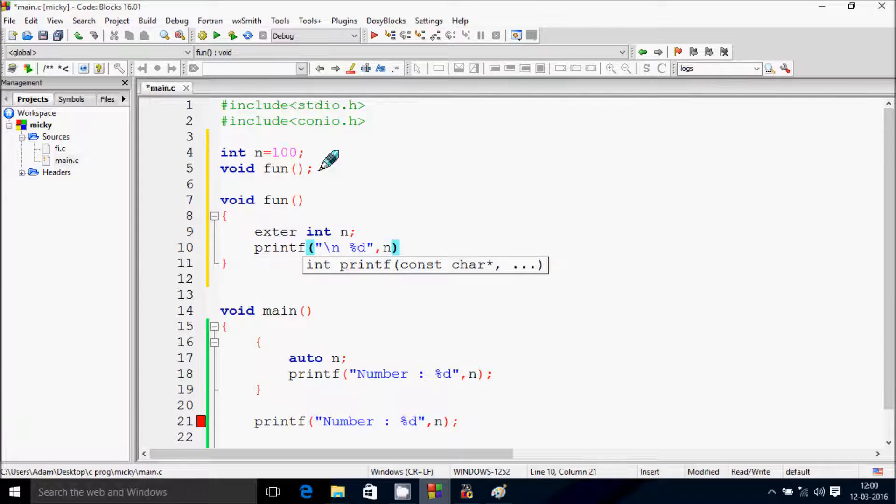
type(";")
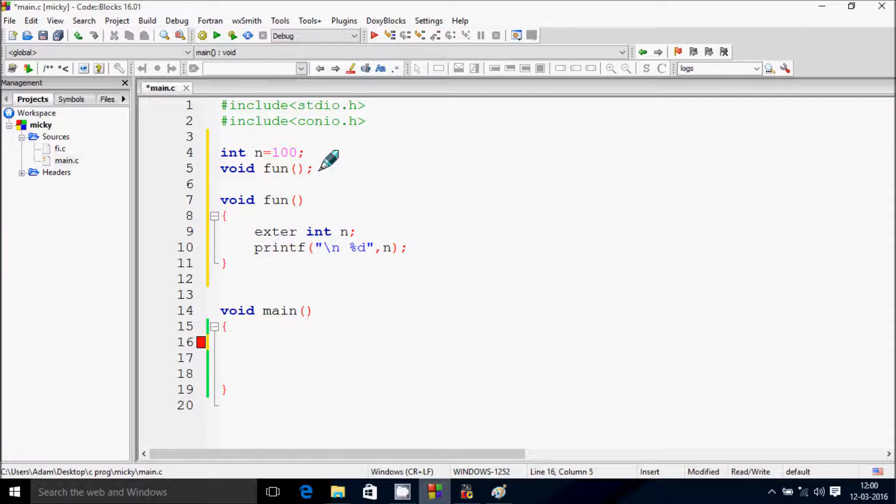
Step: Declare 'extern int n;' in main(), fixing the mistyped keyword and dismissing autocomplete
type("exter")
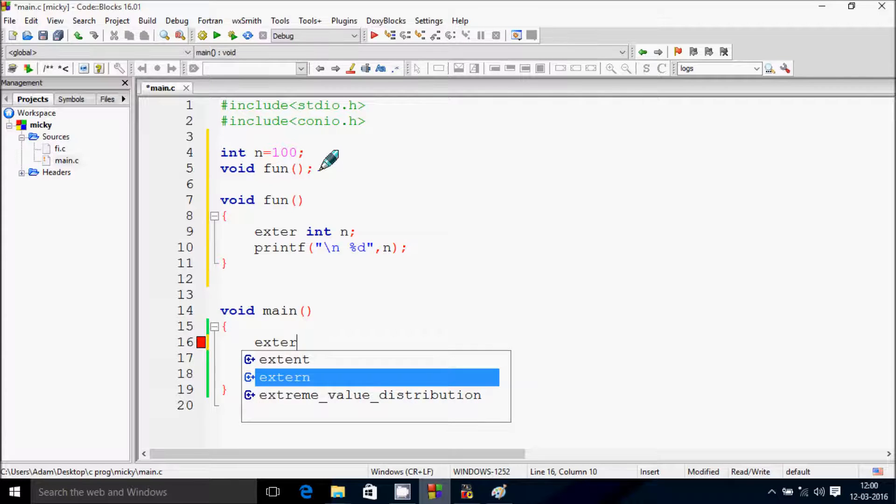
key("Backspace")
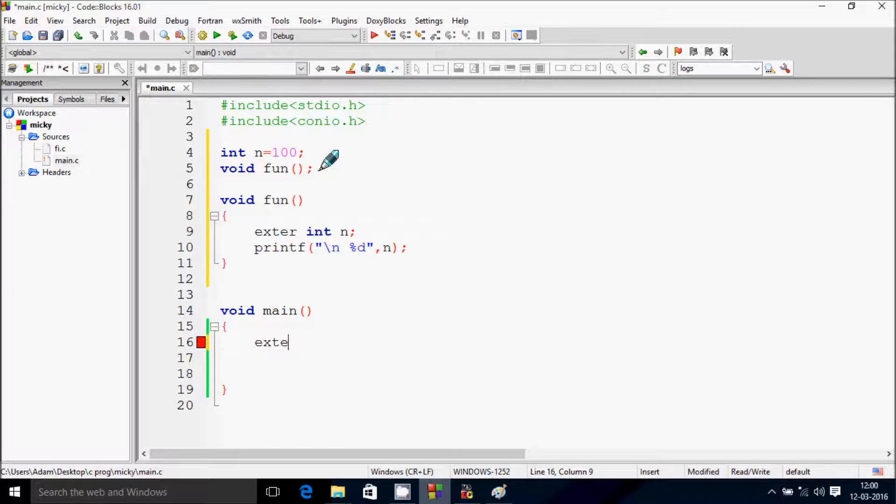
key("BackSpace")
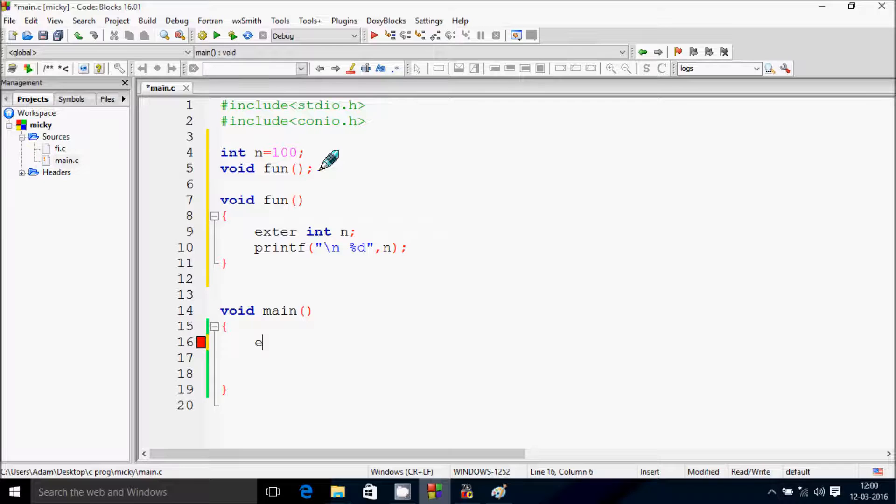
type("xtern")
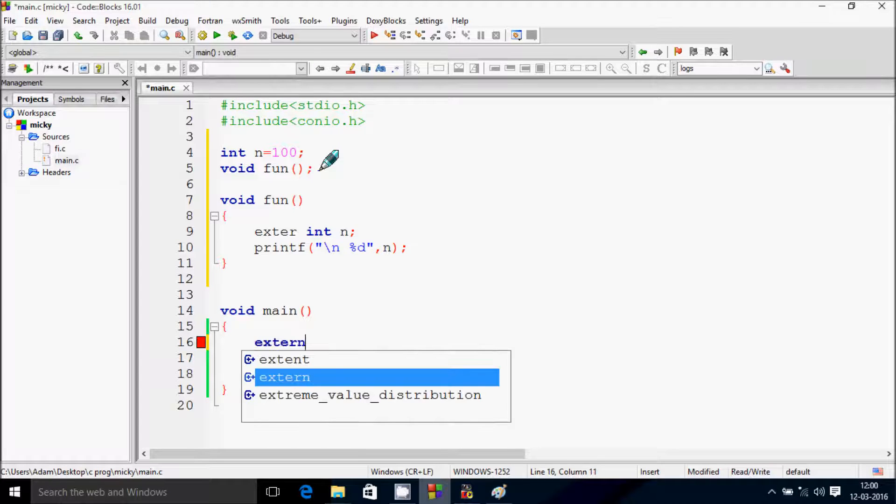
key("Escape")
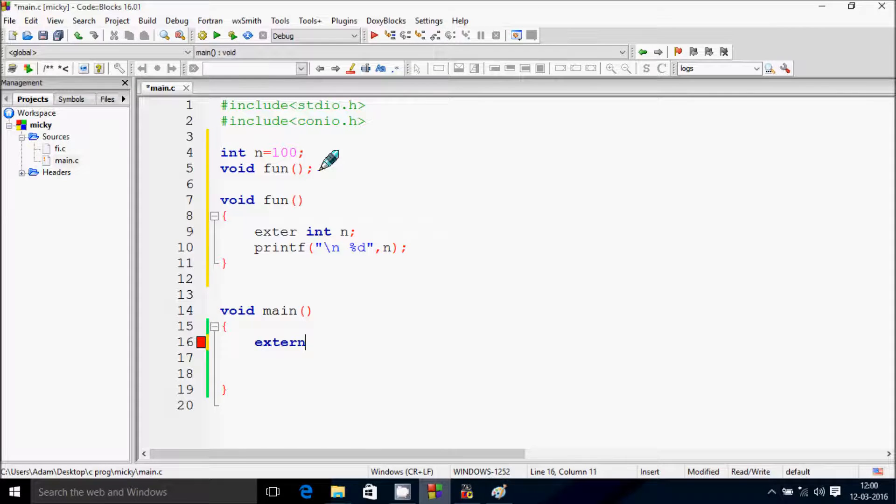
type("int")
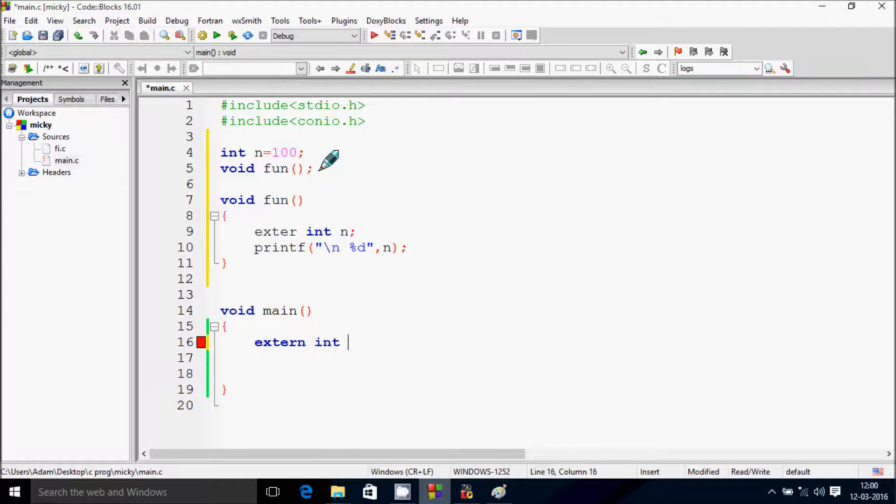
type("n;")
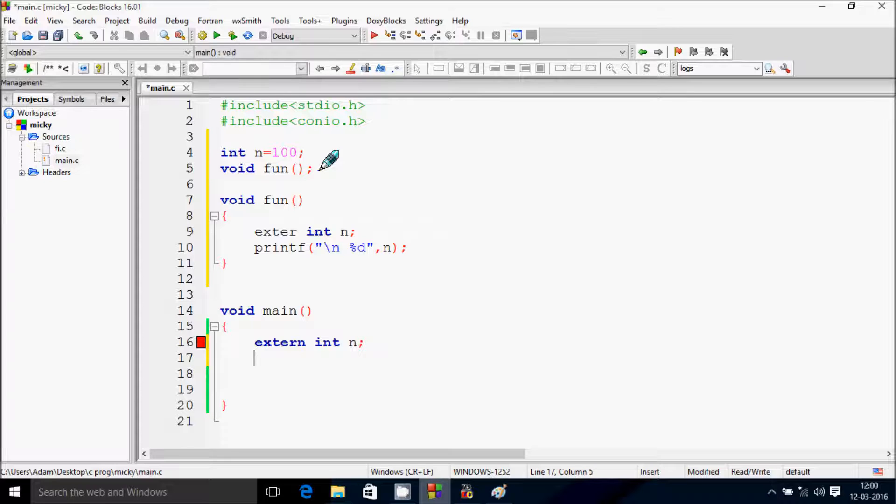
Step: Add clrscr(); and printf("\n %d",n); to main()
type("clrsc")
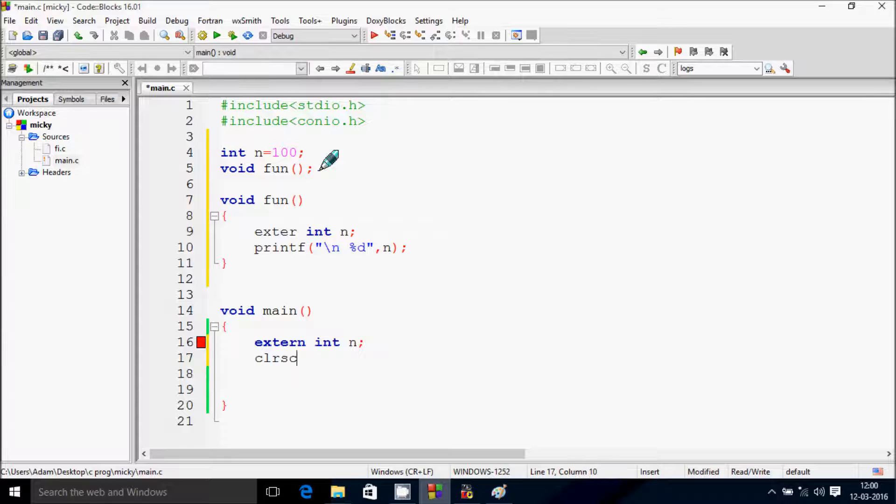
type("r")
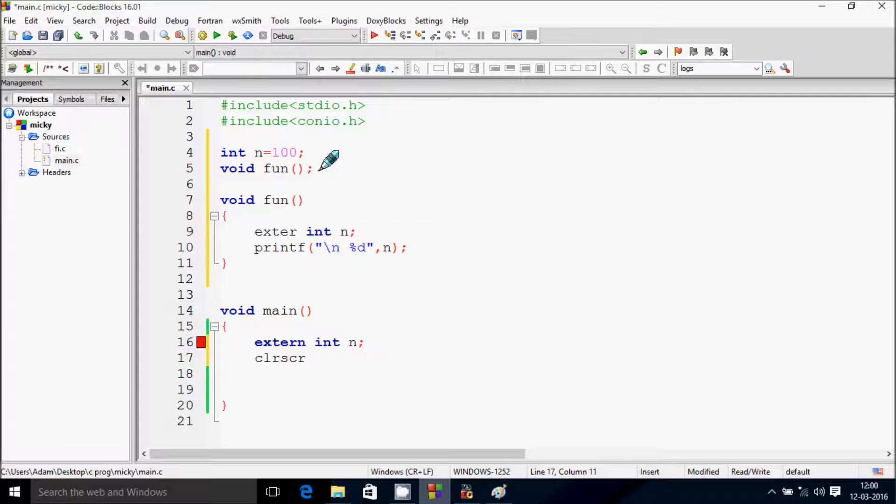
type("()")
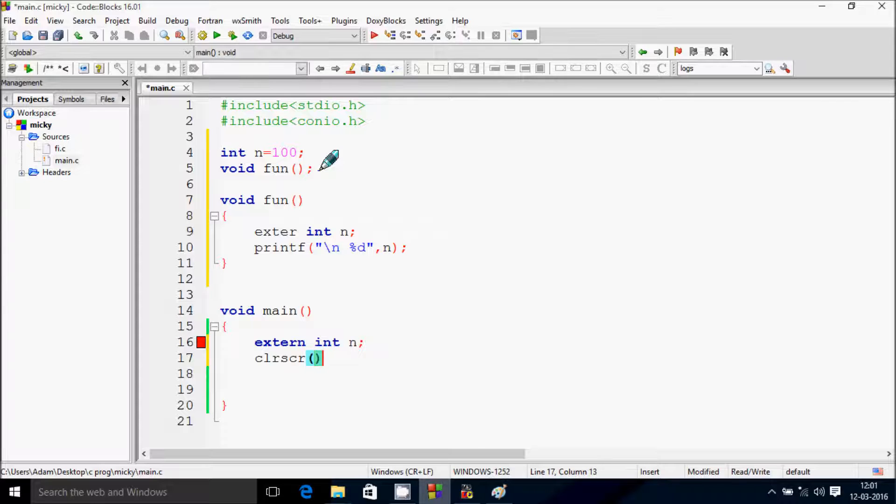
type(";")
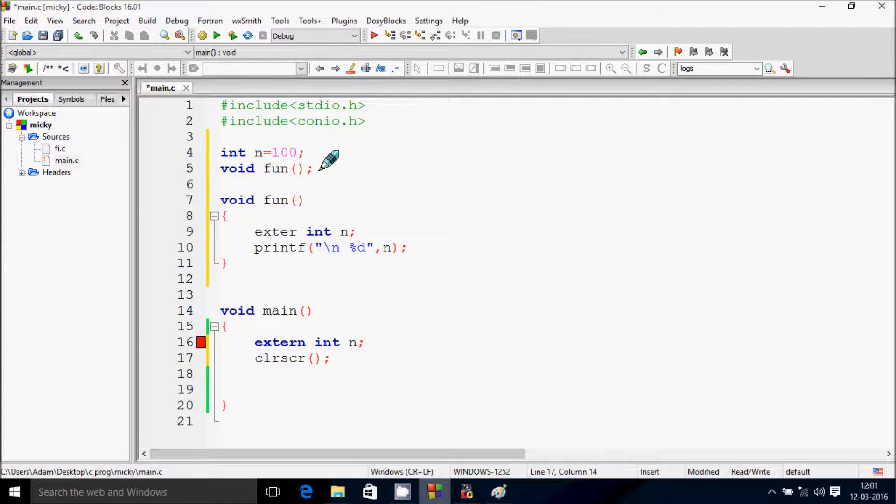
type("pr")
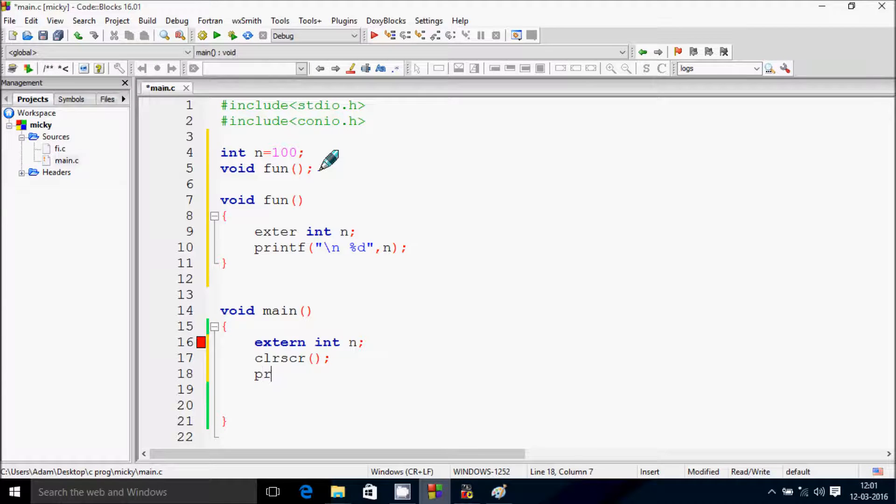
type("intf(\"\\")
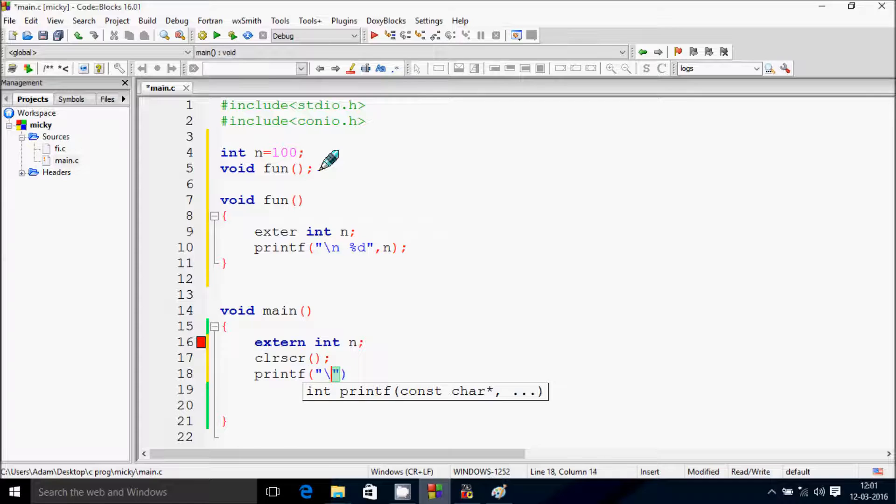
type("n")
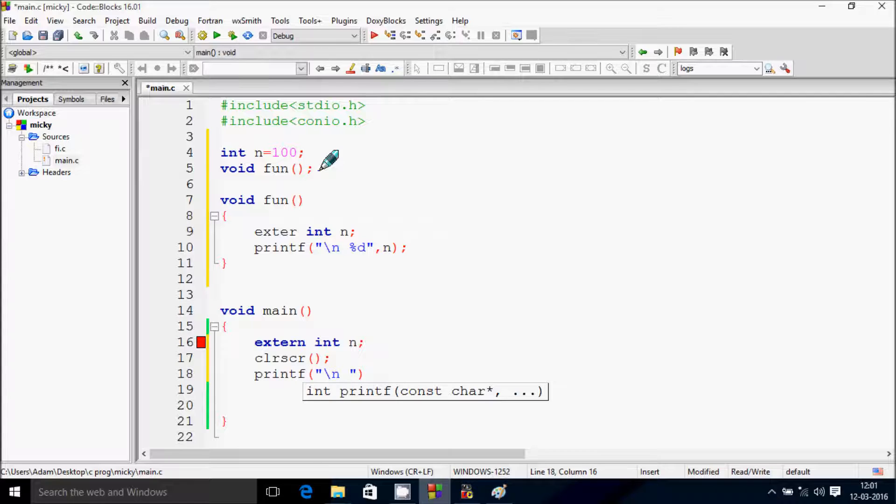
type("%d")
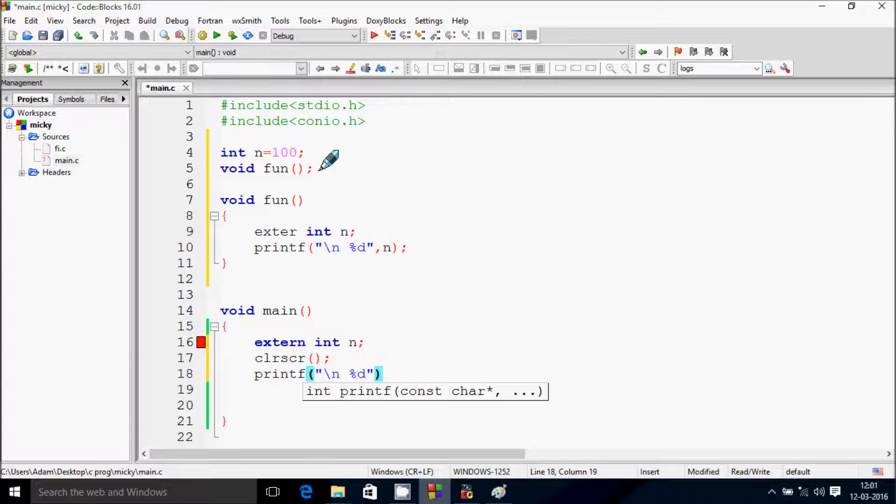
type(",n")
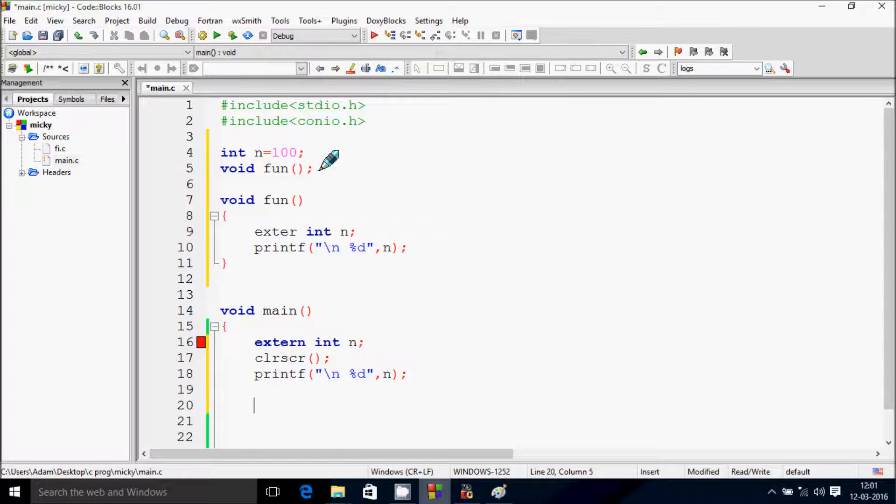
Step: Add the fun(); call and getch(); at the end of main()
type("fun()")
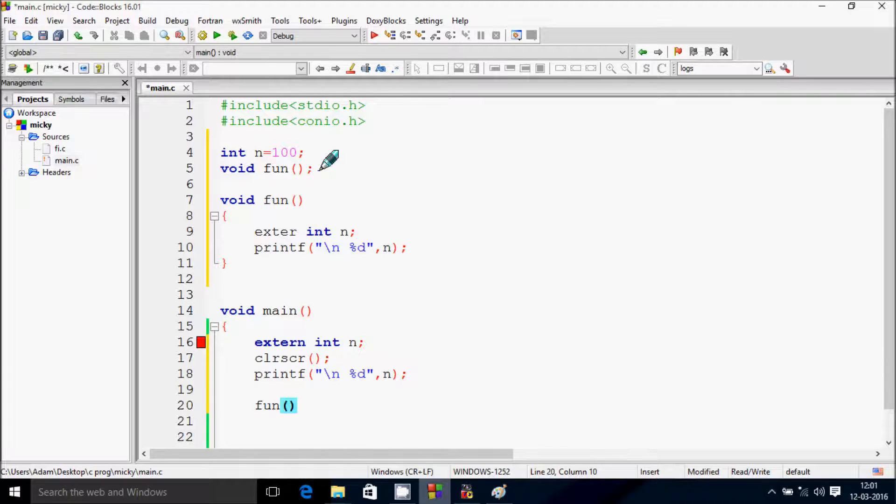
type(";")
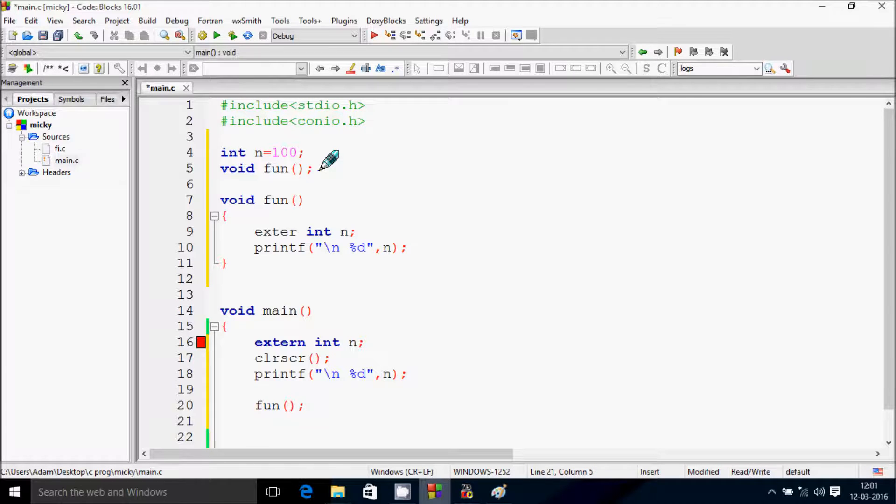
type("h")
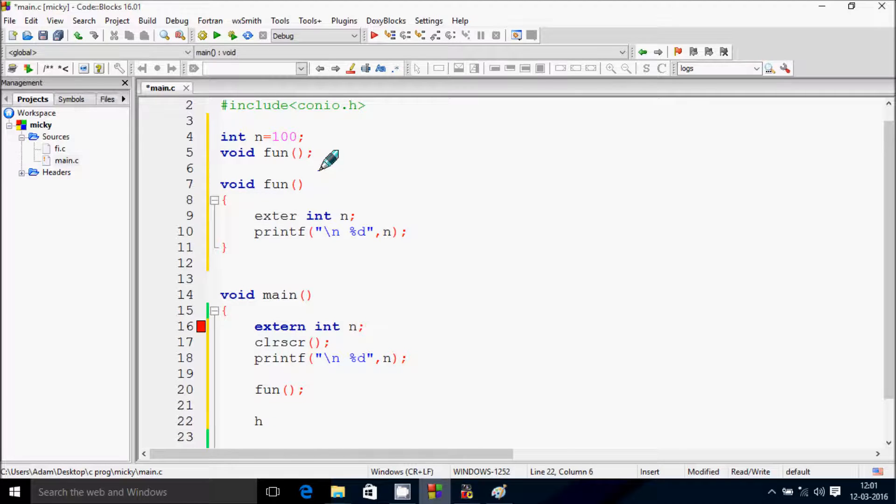
type("getch(")
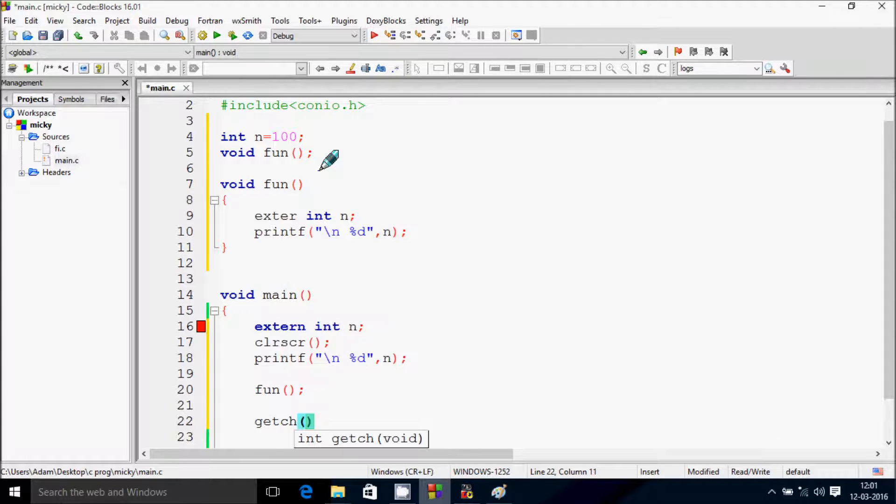
type(";")
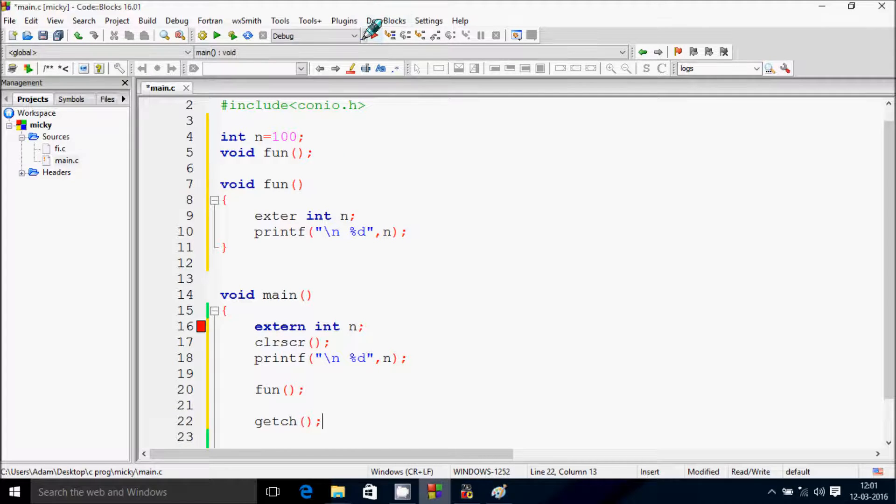
Step: Build and run, fix 'exter' to 'extern' after failed builds, and run again
left_click(217, 36)
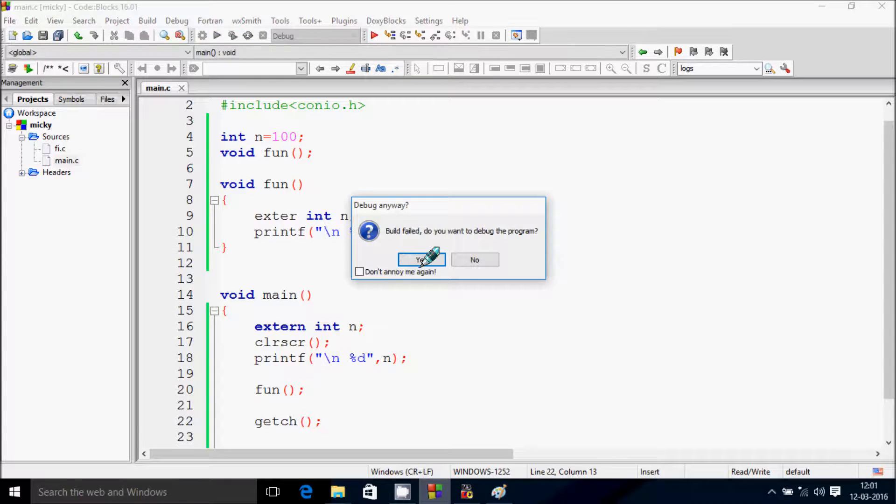
left_click(421, 260)
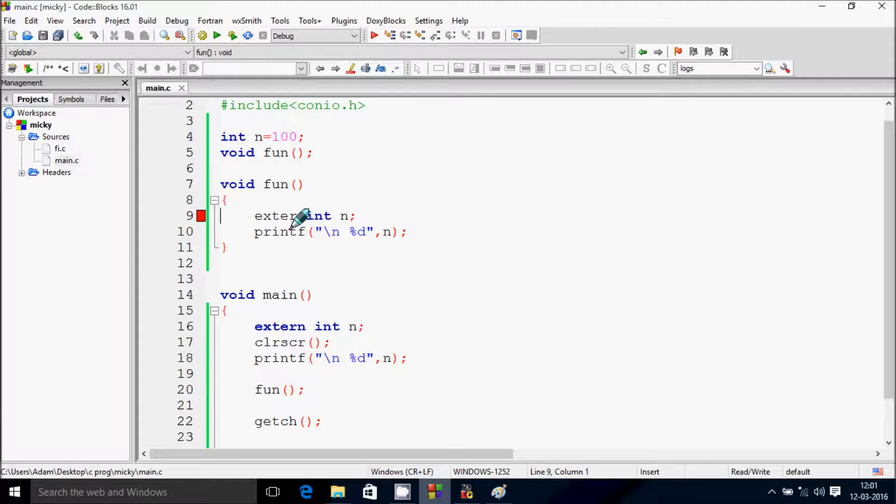
type("extern")
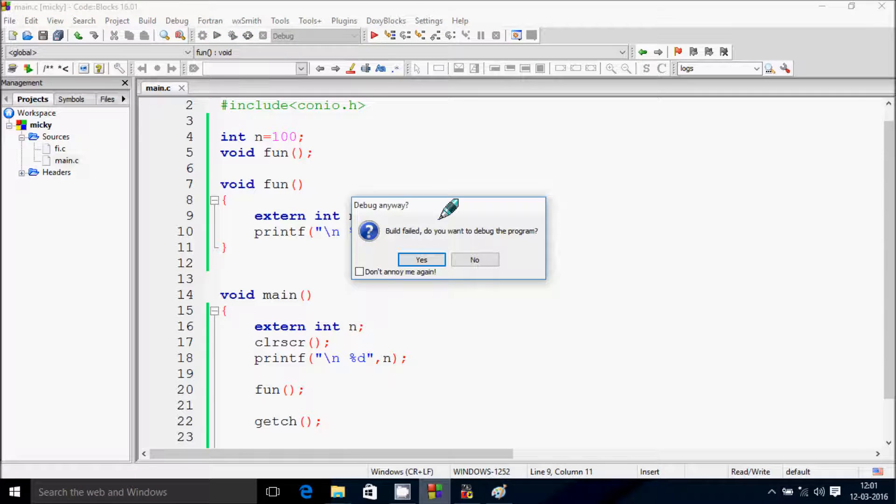
left_click(421, 260)
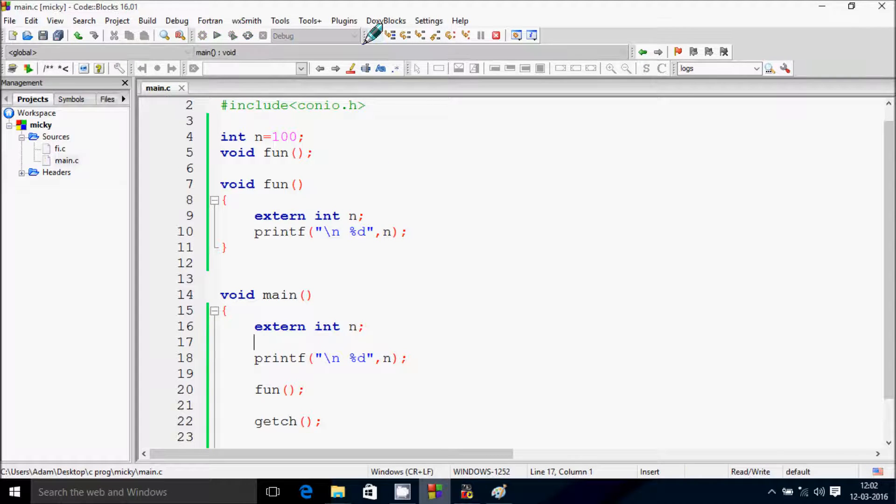
left_click(231, 36)
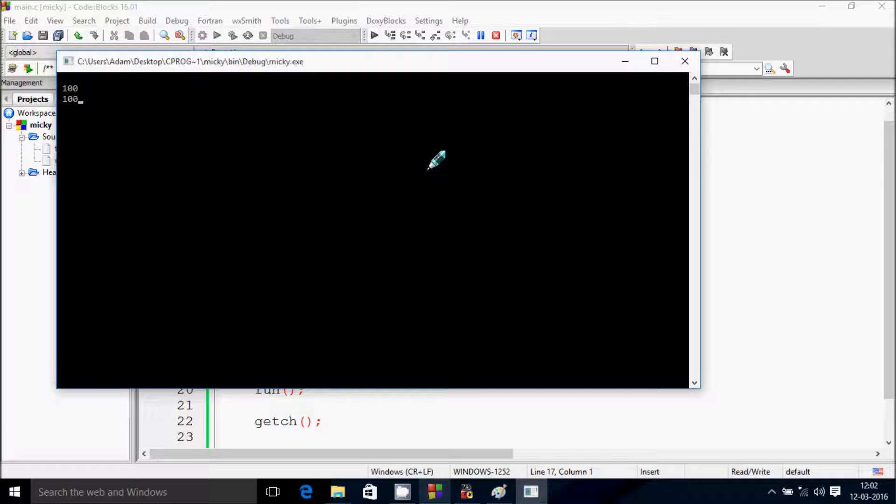
Step: View the extern notes in Paint, then return to the Code::Blocks editor
left_click(685, 62)
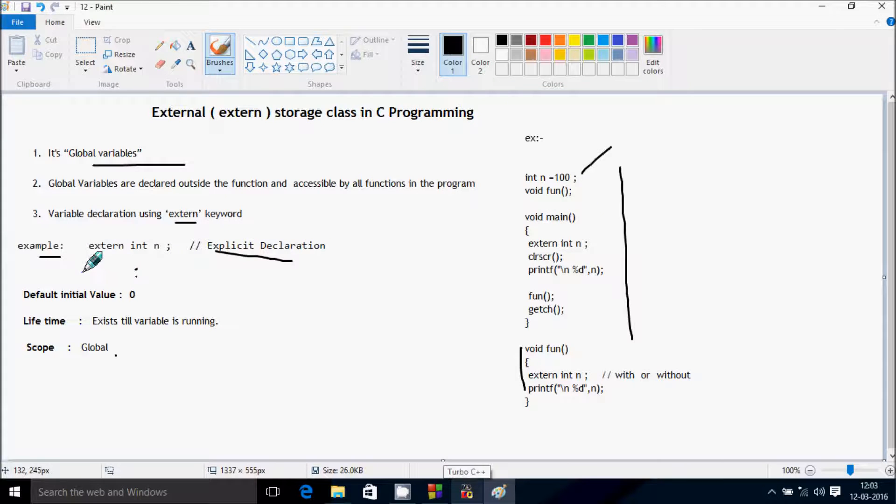
mouse_move(102, 300)
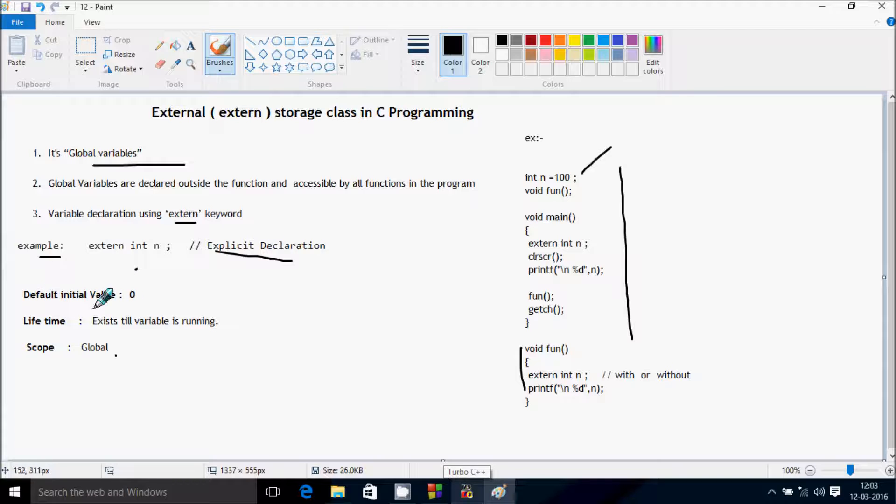
mouse_move(177, 294)
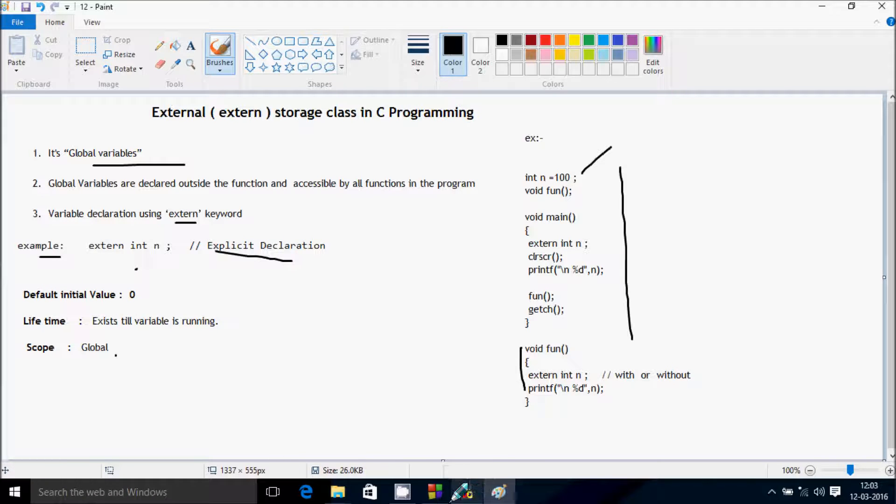
left_click(433, 493)
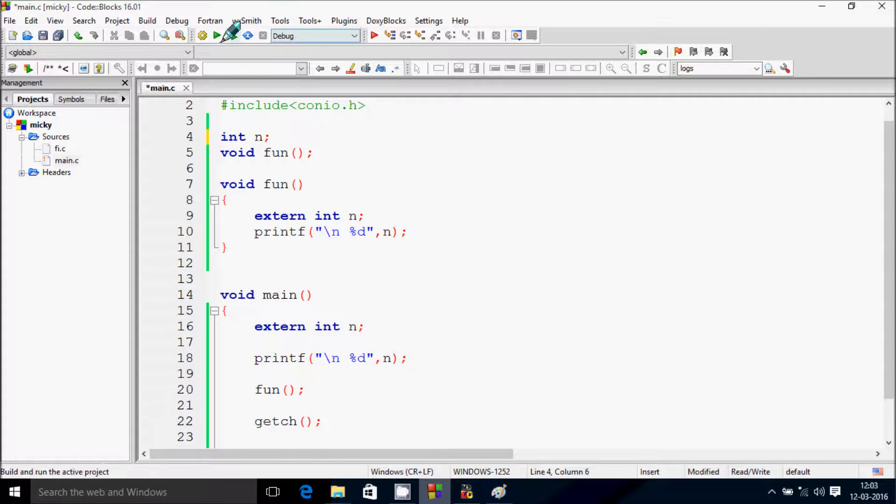
Step: Build and run with the uninitialized global n, which prints 0 twice
left_click(216, 36)
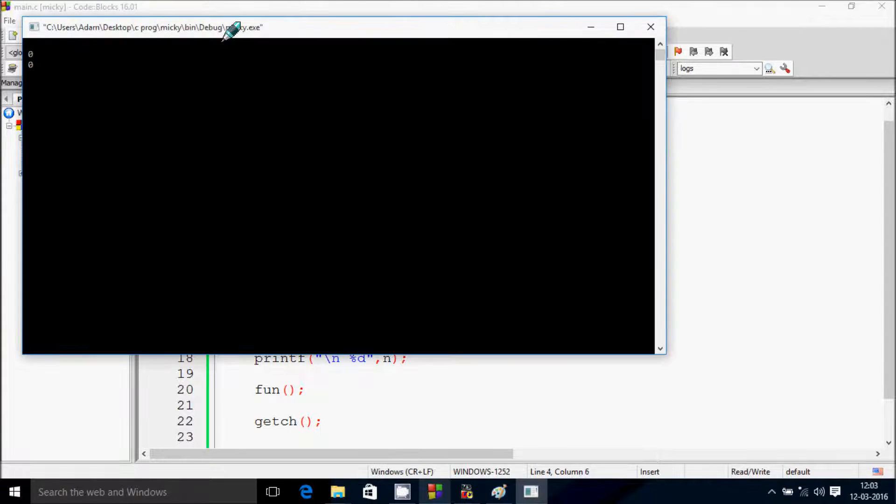
mouse_move(40, 62)
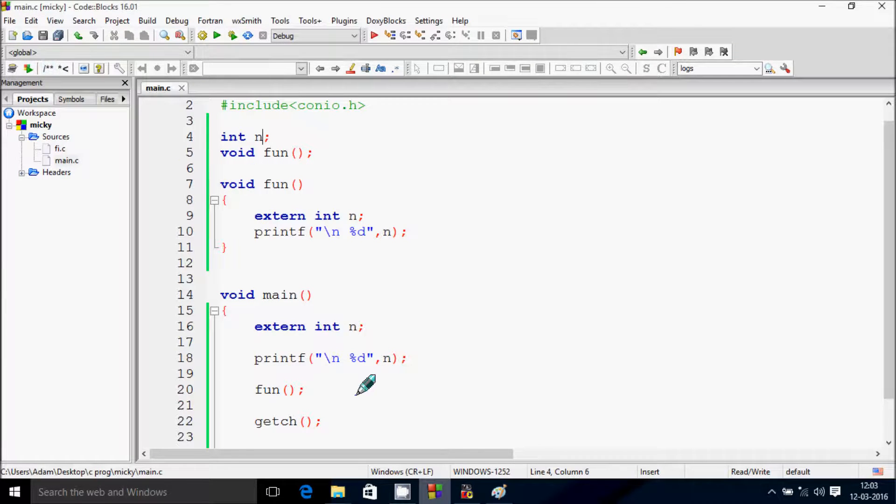
Step: Restore the global to n=100 and run with main's plain local int n
type("=")
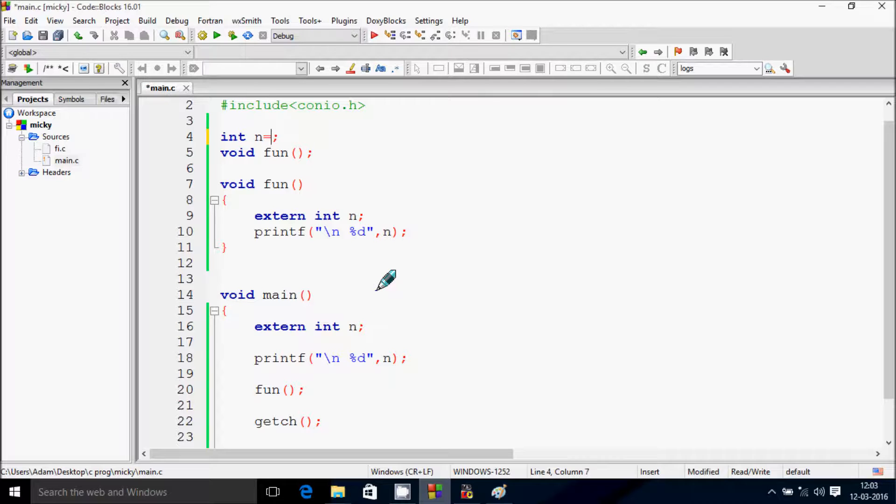
type("100")
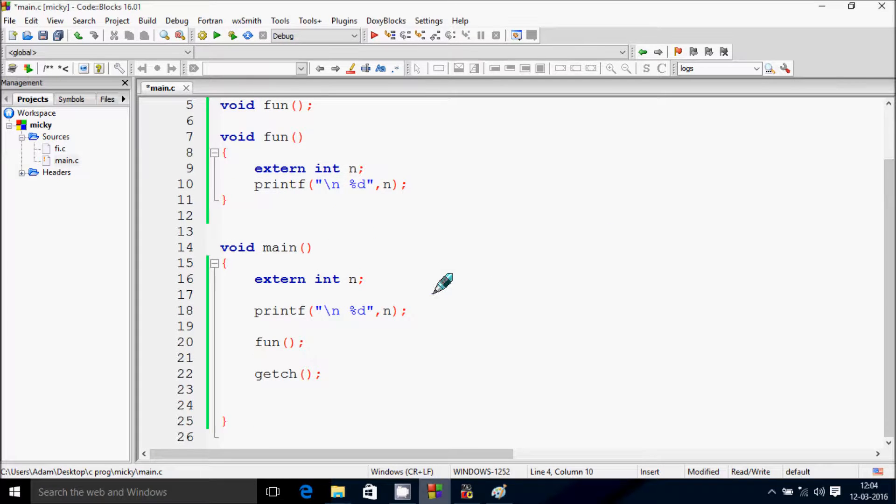
mouse_move(255, 280)
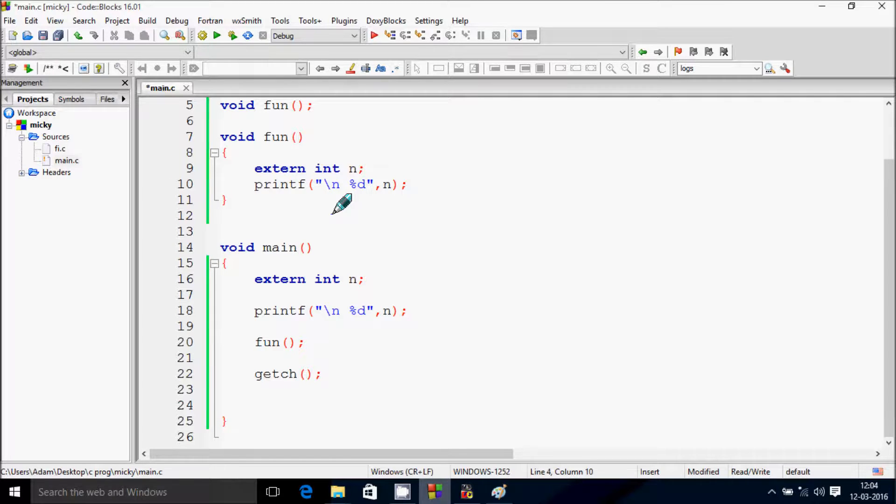
mouse_move(308, 270)
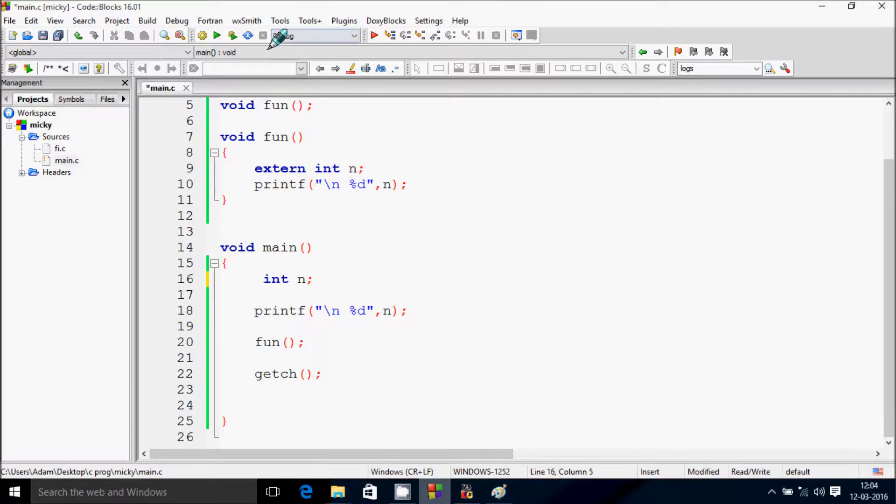
left_click(216, 35)
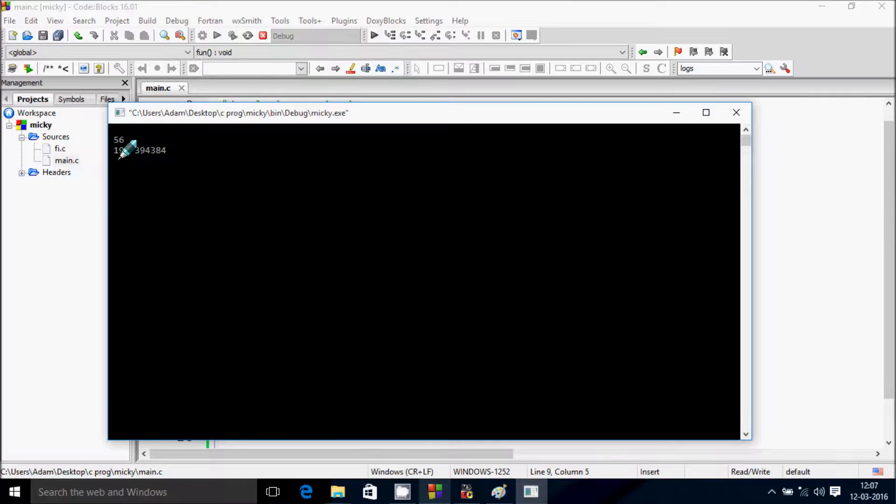
mouse_move(737, 112)
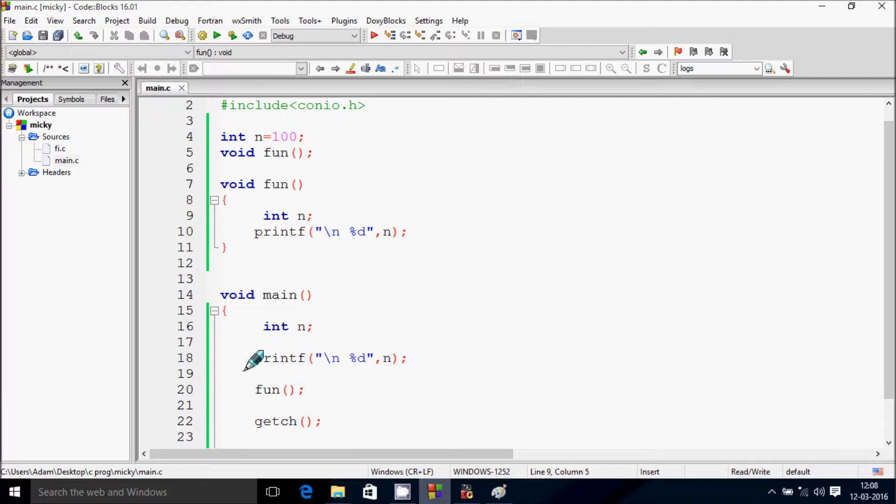
mouse_move(255, 326)
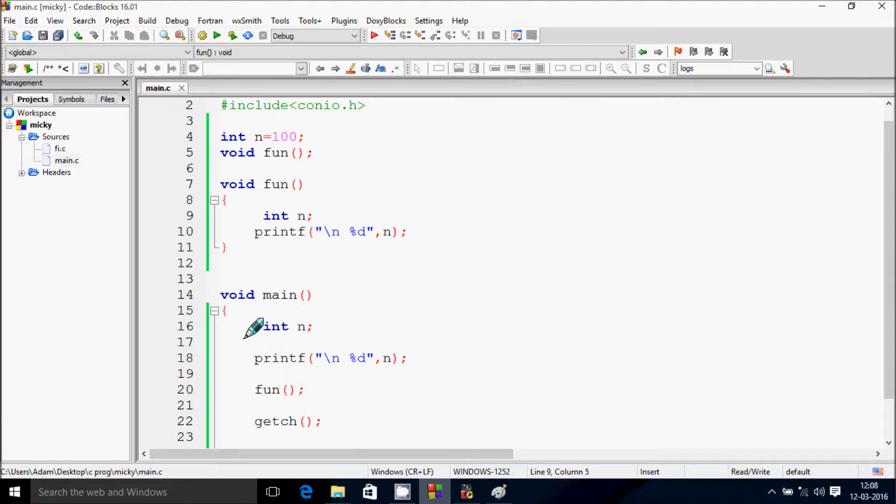
Step: Restore 'extern' before main()'s int n, save main.c, and type 00
type("xte")
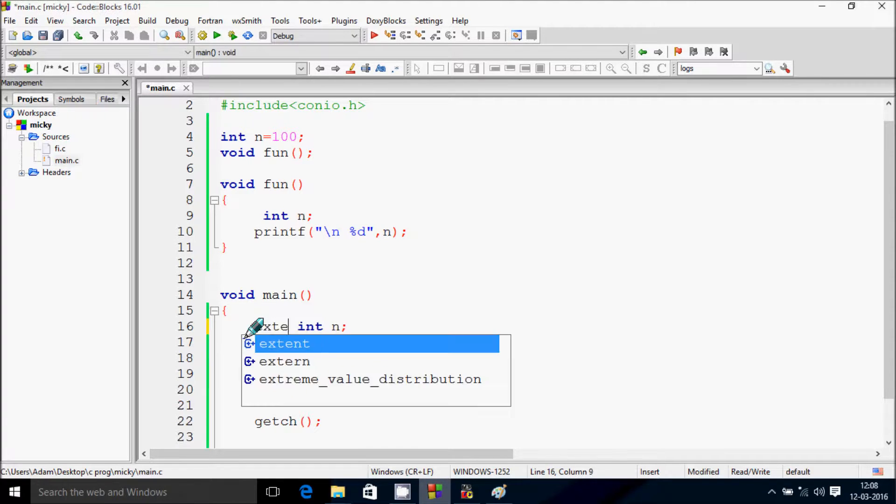
type("rn")
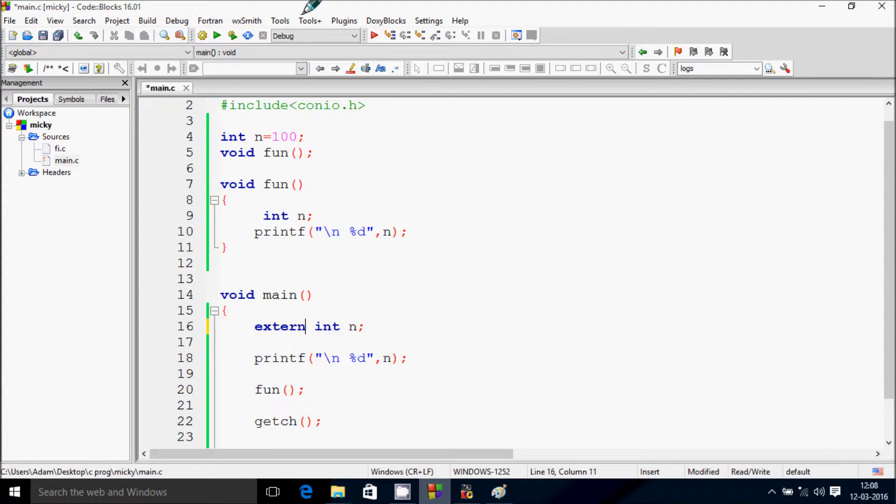
left_click(231, 35)
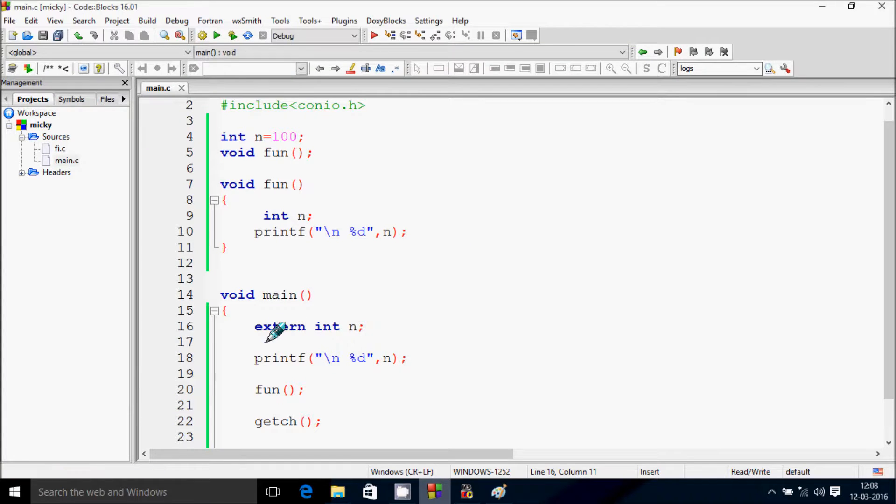
mouse_move(331, 353)
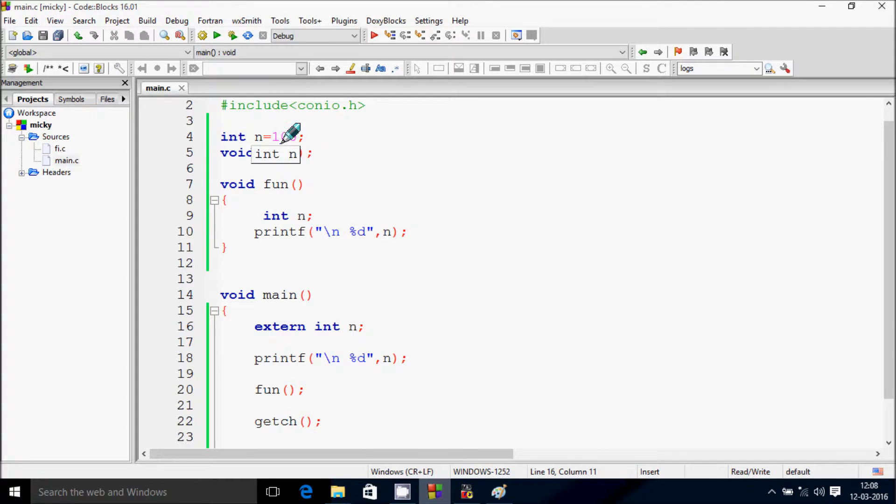
type("00")
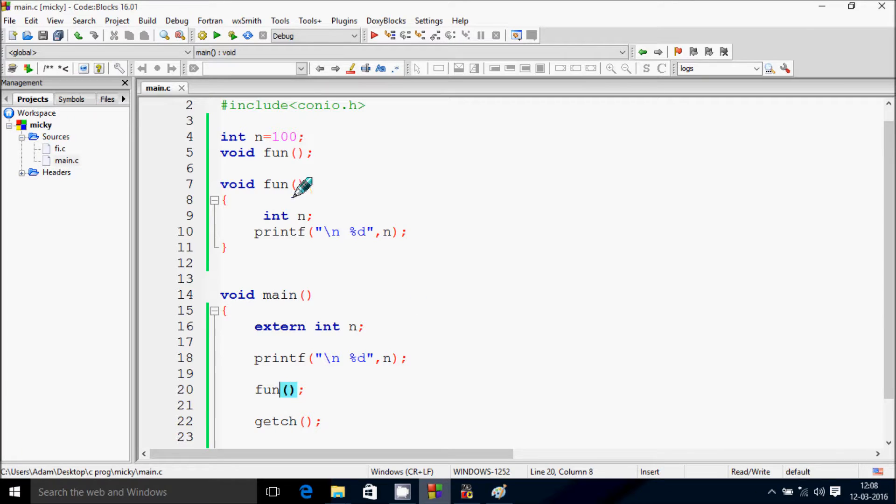
mouse_move(269, 194)
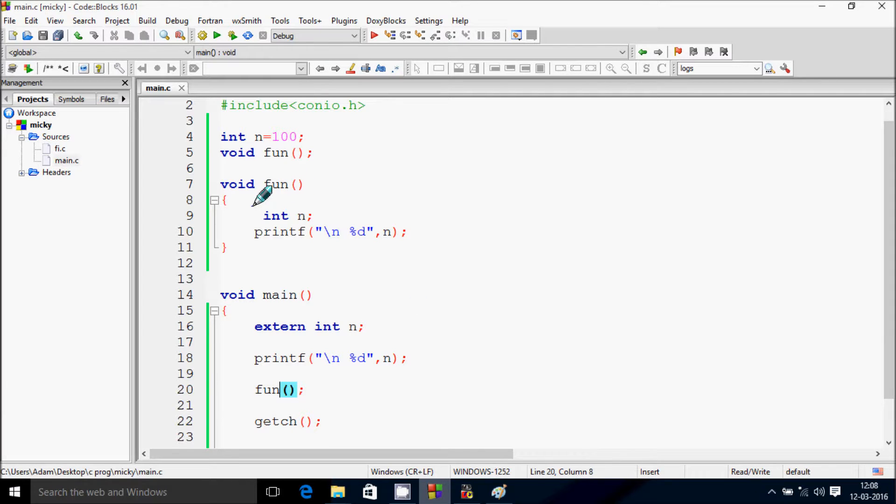
mouse_move(298, 220)
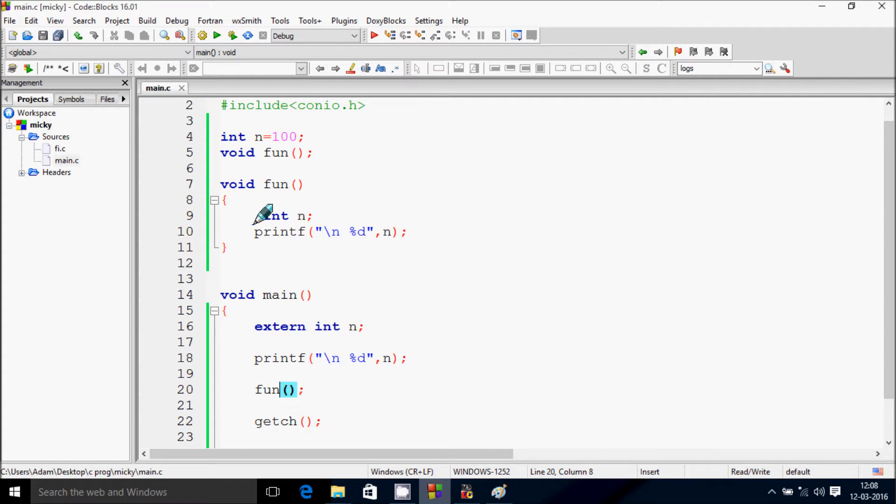
mouse_move(234, 154)
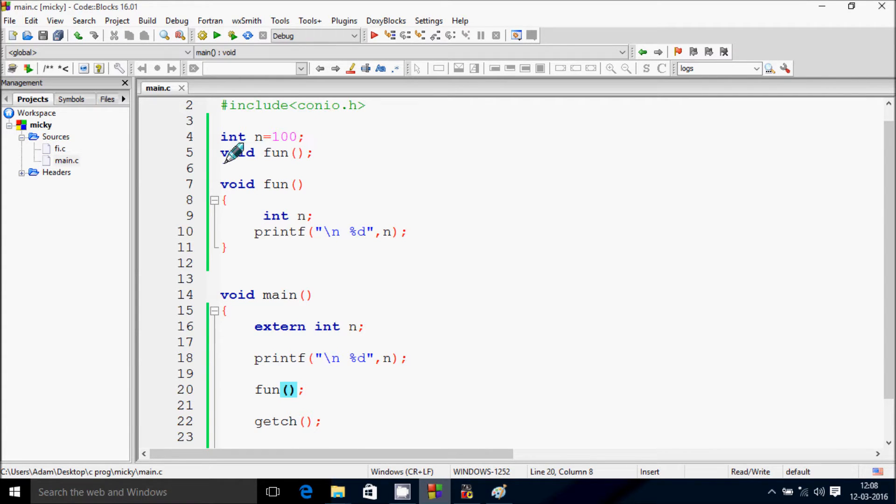
mouse_move(232, 140)
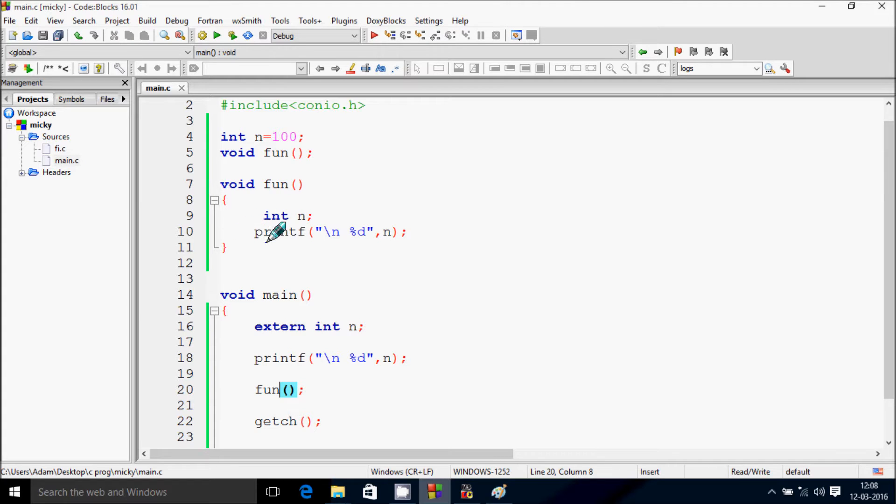
mouse_move(321, 232)
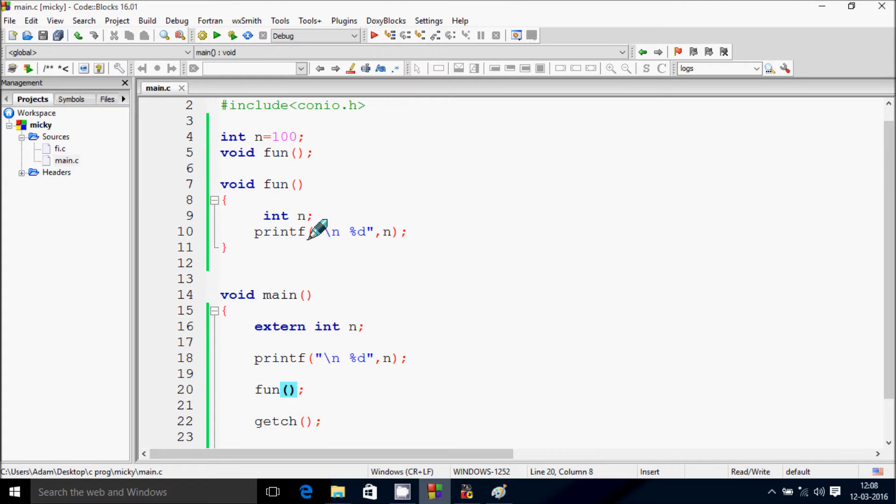
mouse_move(260, 216)
type("extern ")
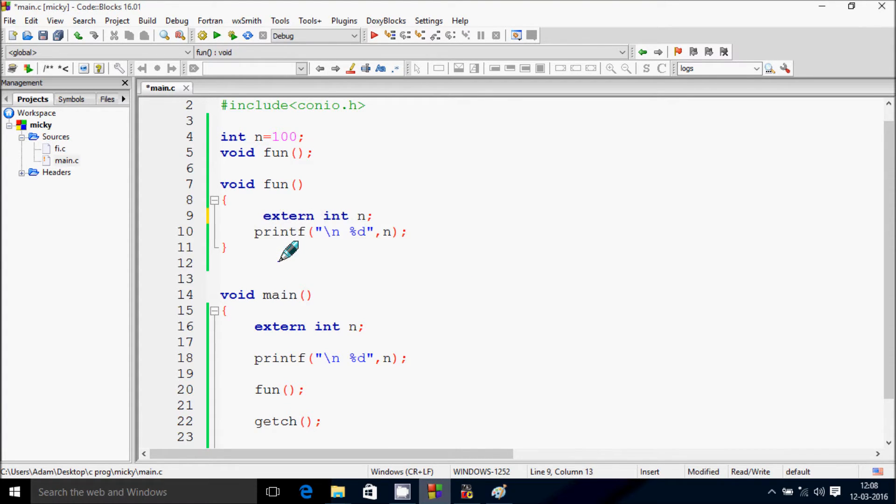
mouse_move(360, 216)
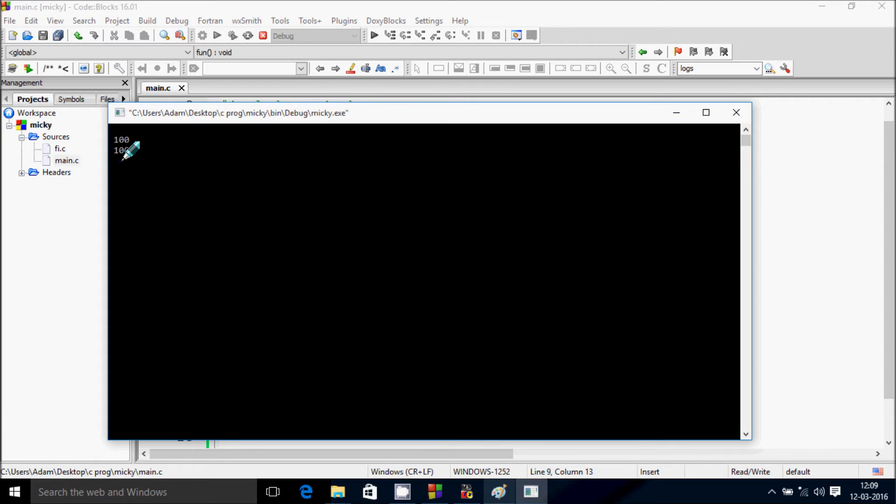
Step: Close the console window after it shows 100 printed twice
left_click(737, 112)
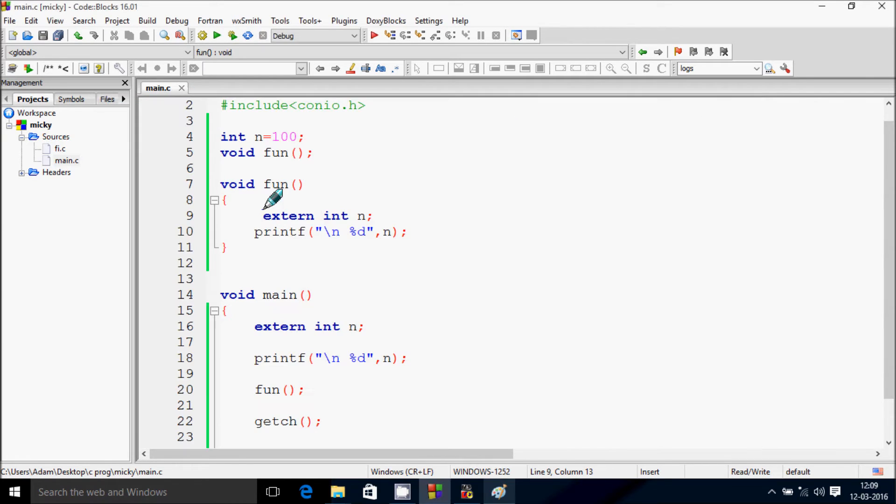
mouse_move(376, 271)
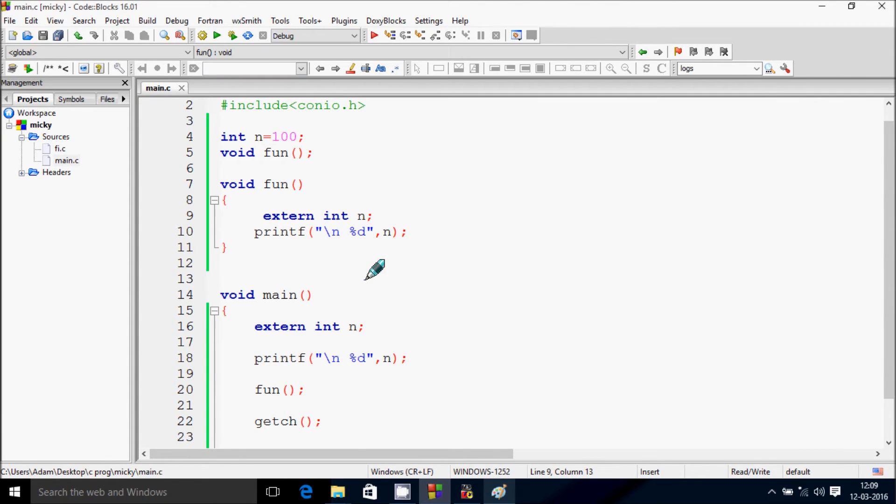